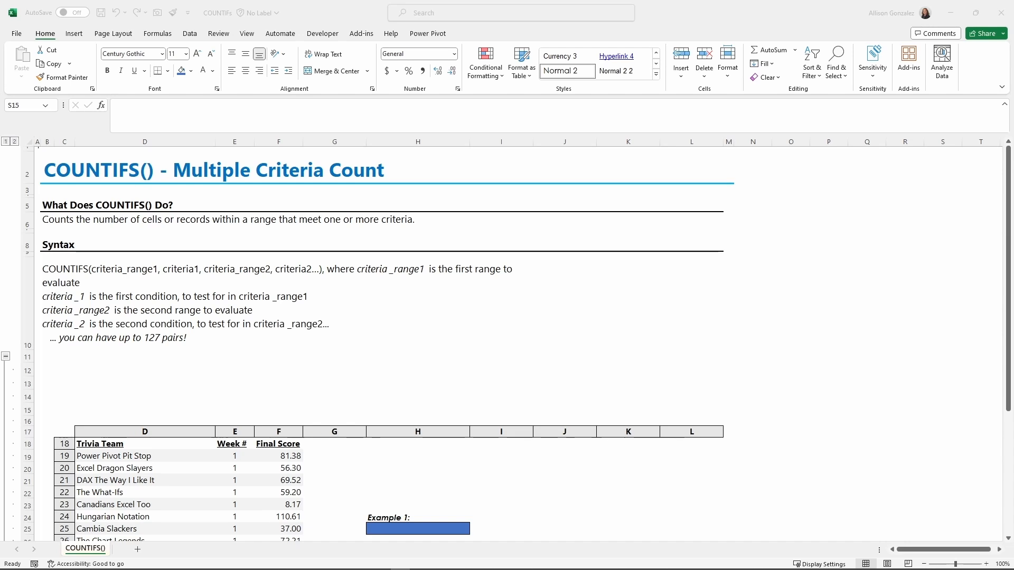
{"action": "mouse_move", "coordinate": [58, 277]}
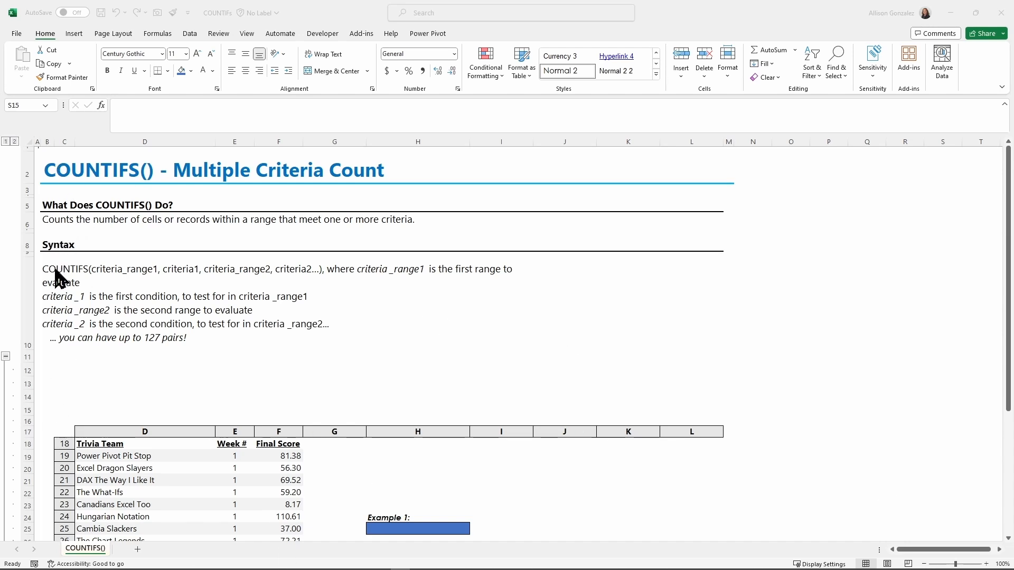
{"action": "mouse_move", "coordinate": [136, 287]}
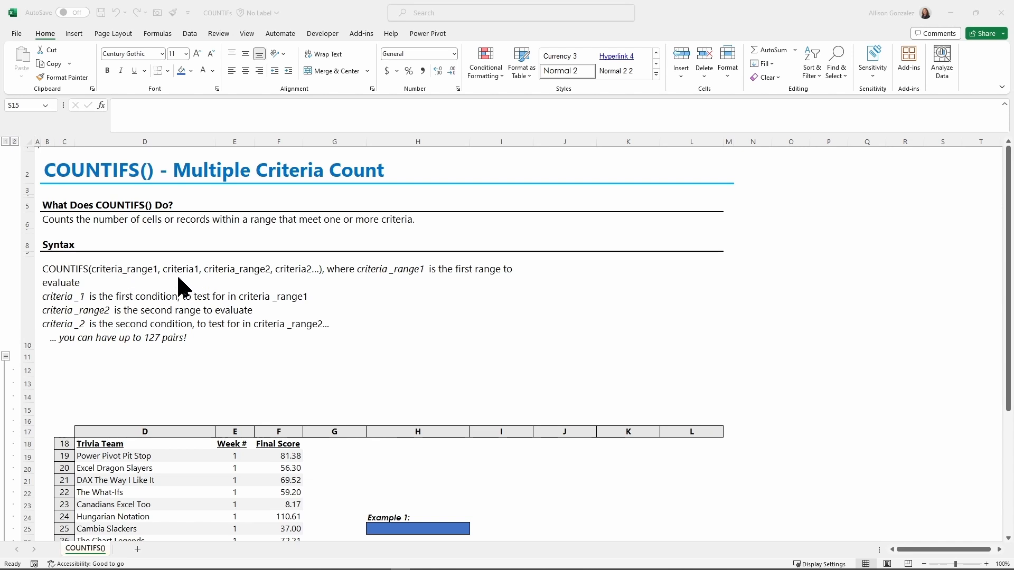
{"action": "mouse_move", "coordinate": [240, 281]}
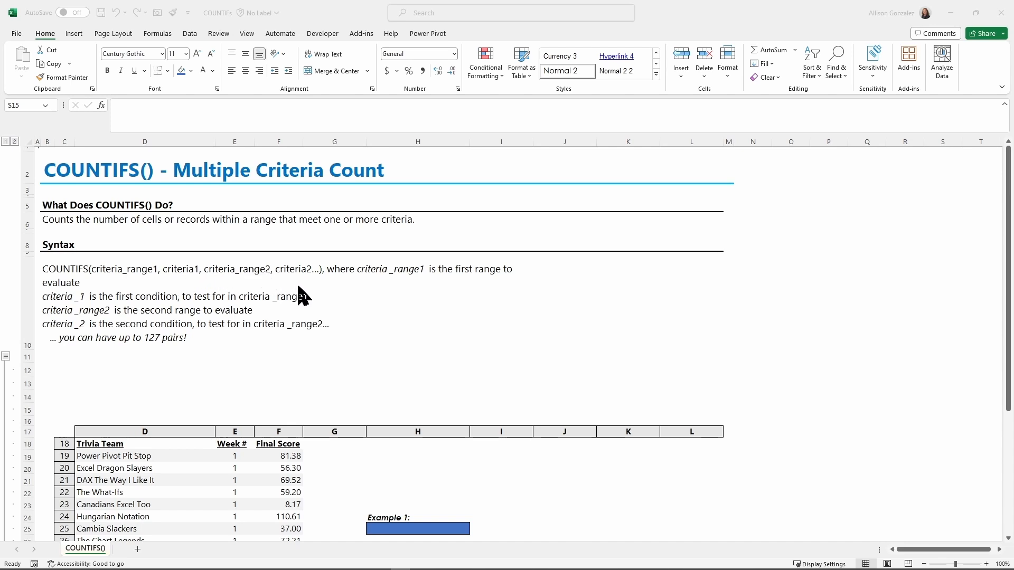
{"action": "mouse_move", "coordinate": [713, 392]}
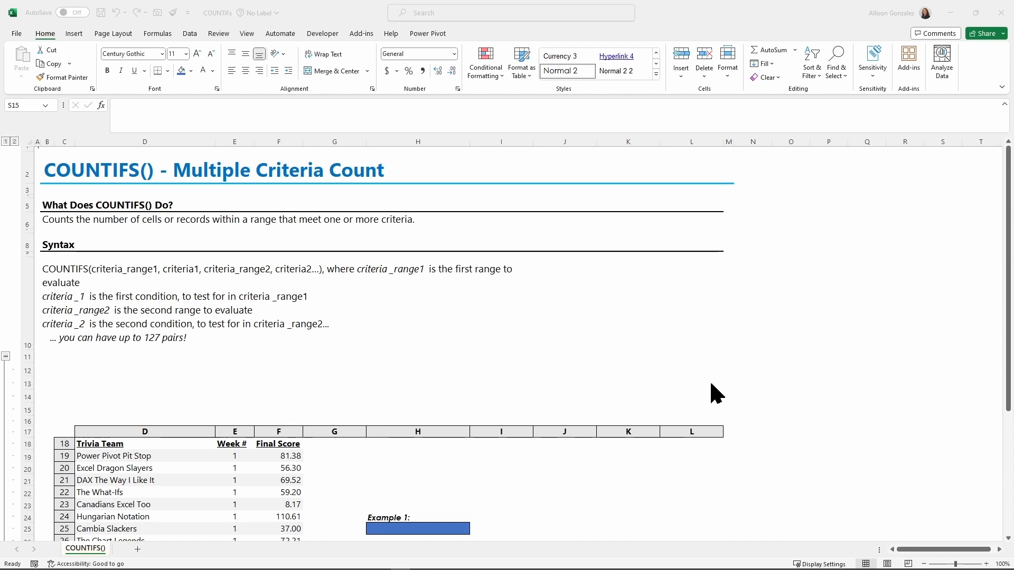
{"action": "mouse_move", "coordinate": [222, 326]}
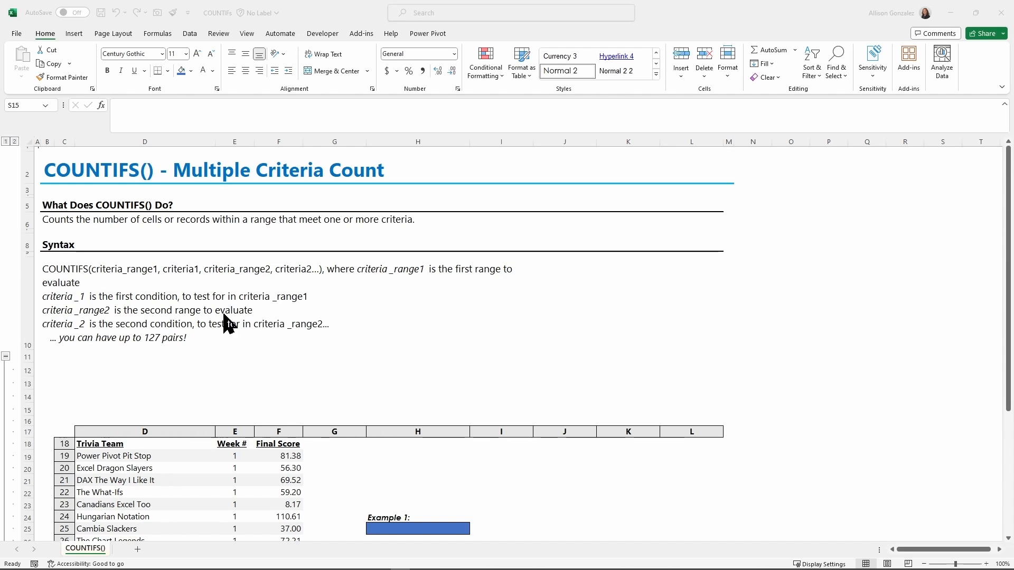
{"action": "mouse_move", "coordinate": [872, 412]}
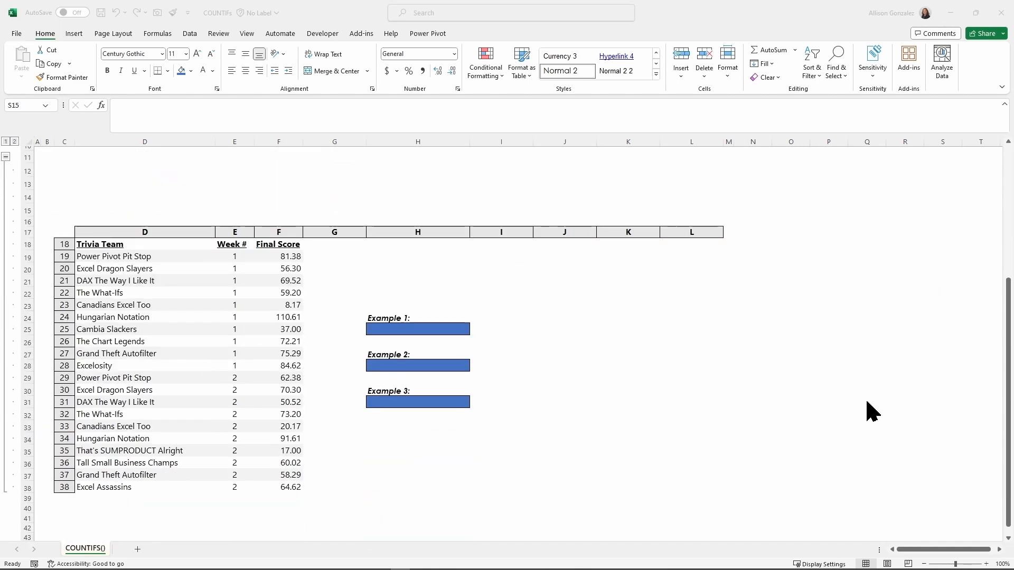
{"action": "mouse_move", "coordinate": [885, 399]}
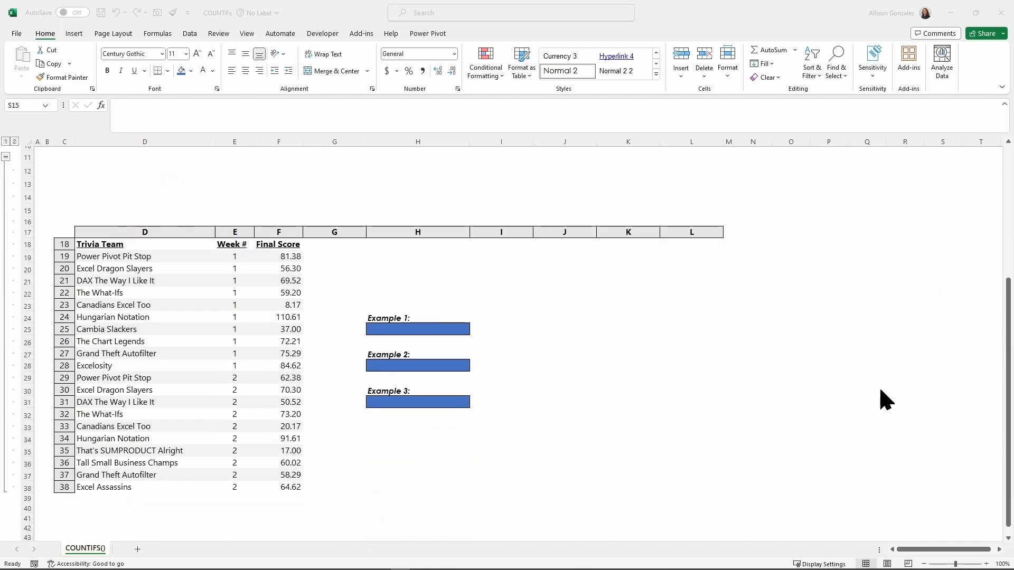
{"action": "mouse_move", "coordinate": [905, 411]}
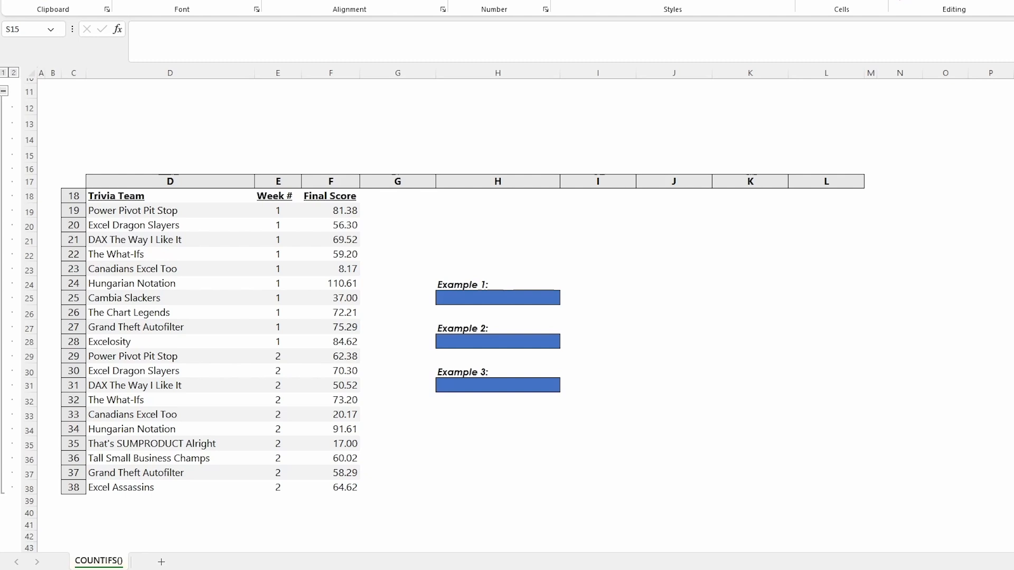
{"action": "mouse_move", "coordinate": [270, 226]}
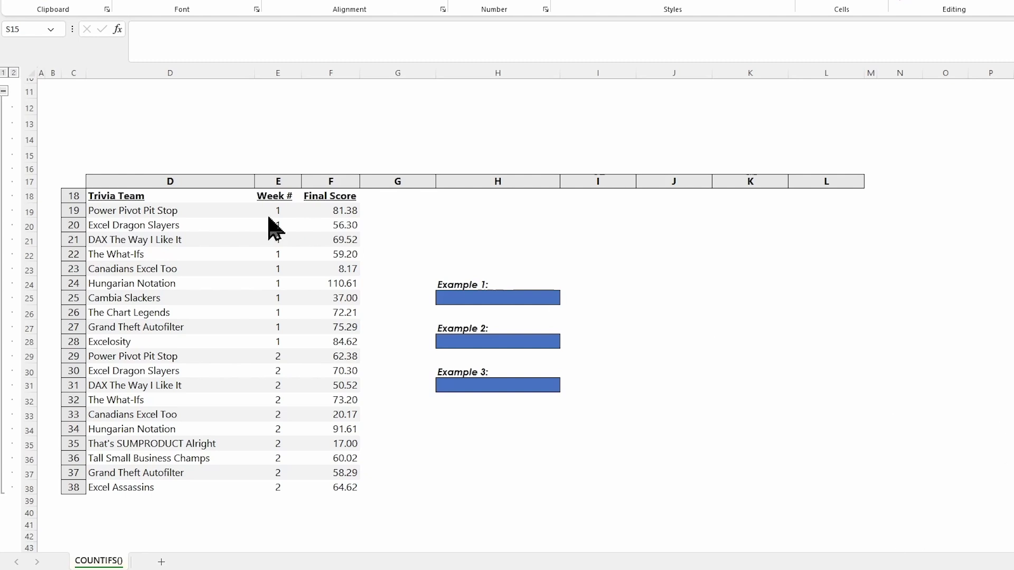
{"action": "mouse_move", "coordinate": [231, 524]}
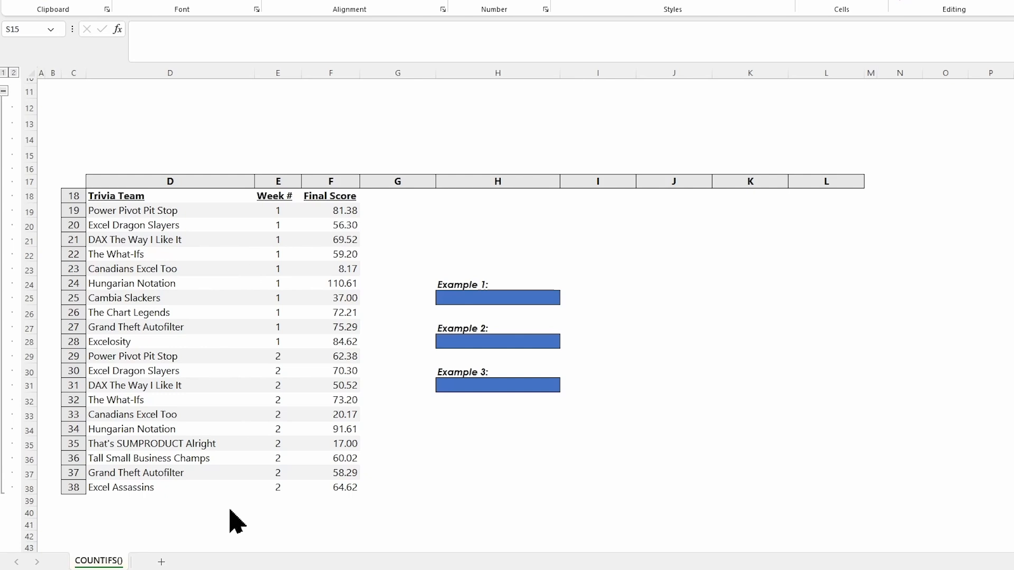
{"action": "mouse_move", "coordinate": [669, 513]}
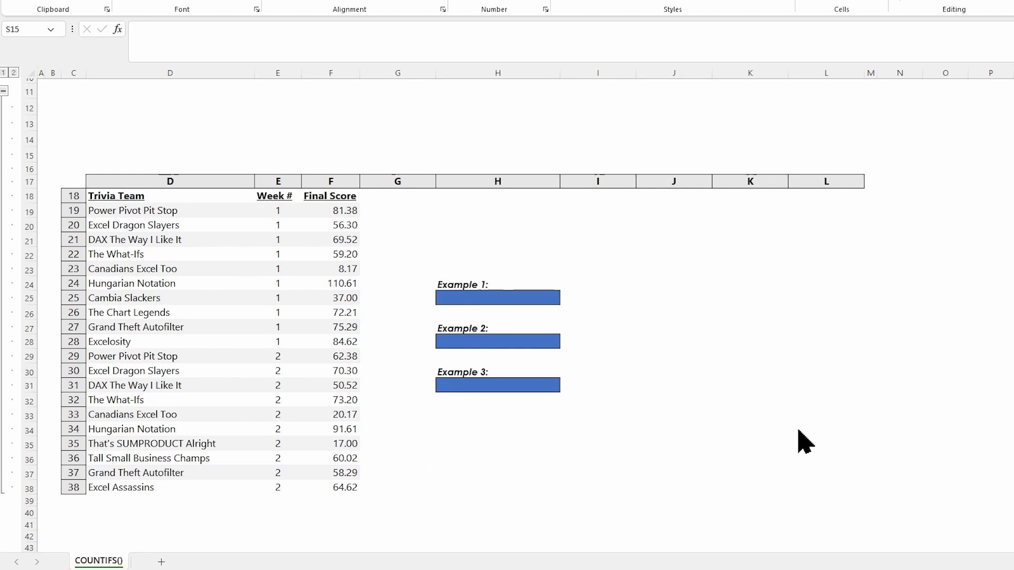
{"action": "mouse_move", "coordinate": [804, 440]}
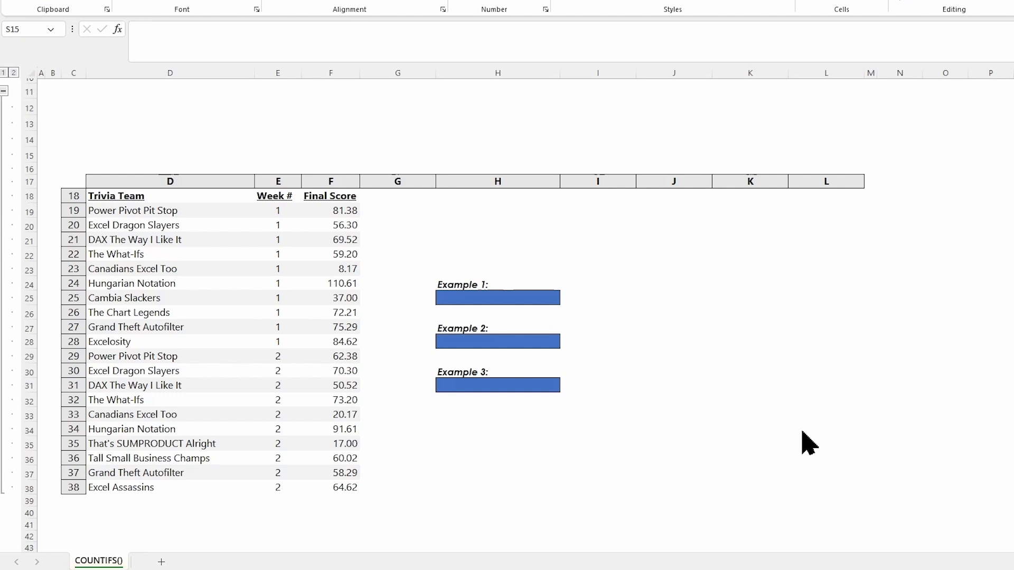
{"action": "mouse_move", "coordinate": [816, 444]}
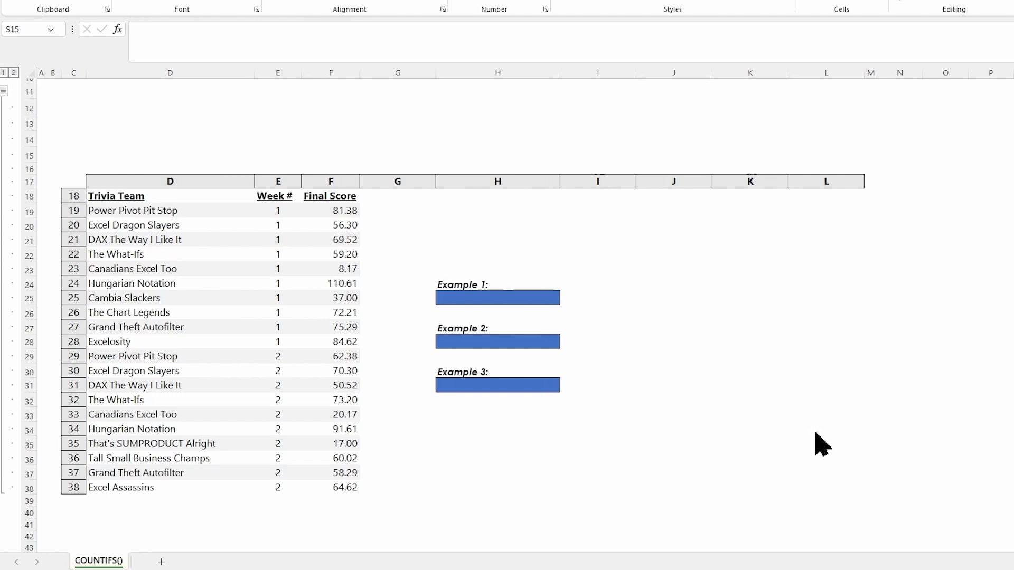
{"action": "mouse_move", "coordinate": [579, 381]}
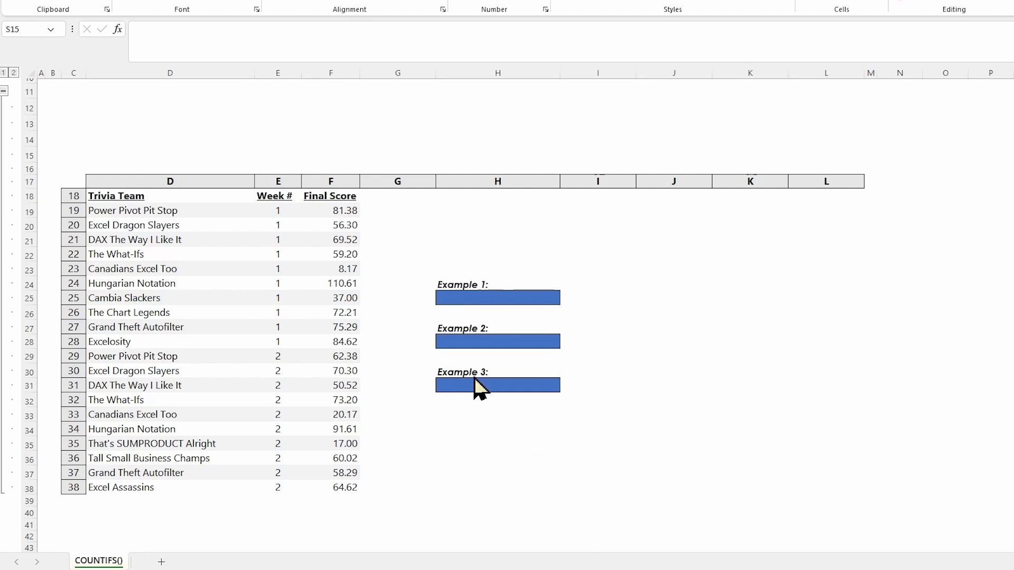
{"action": "mouse_move", "coordinate": [291, 500]}
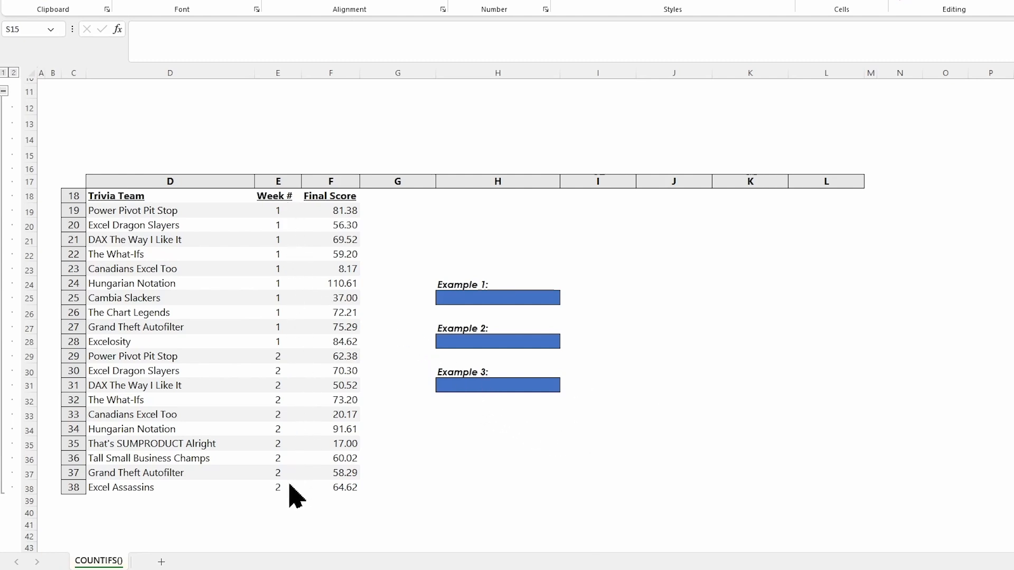
{"action": "mouse_move", "coordinate": [284, 417]}
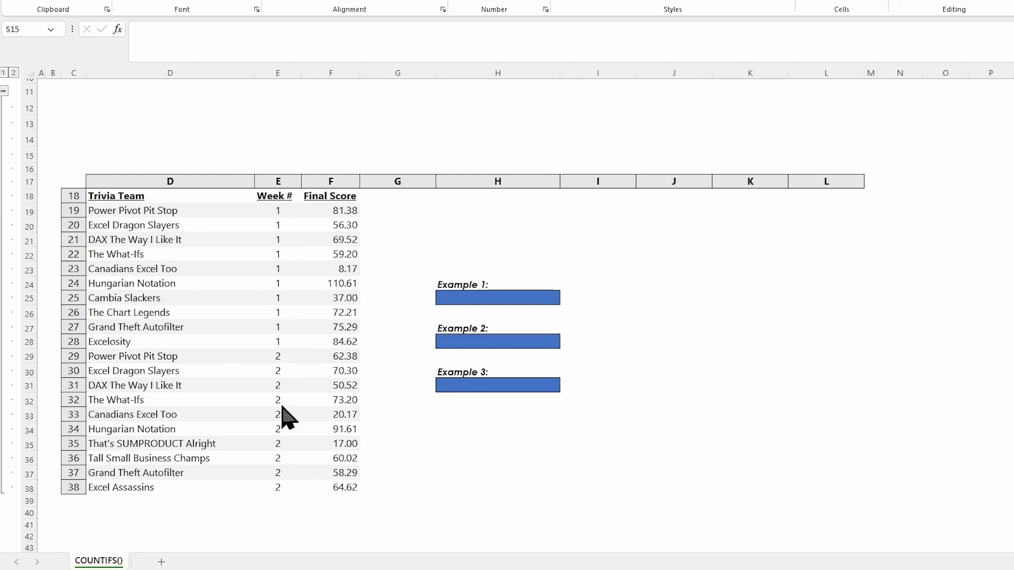
{"action": "mouse_move", "coordinate": [356, 504]}
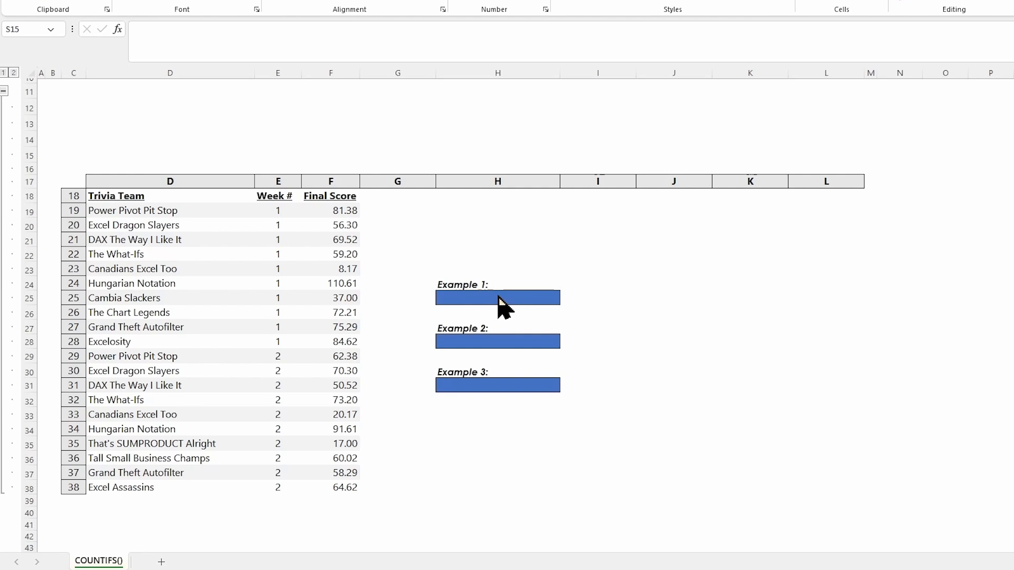
{"action": "mouse_move", "coordinate": [349, 361]}
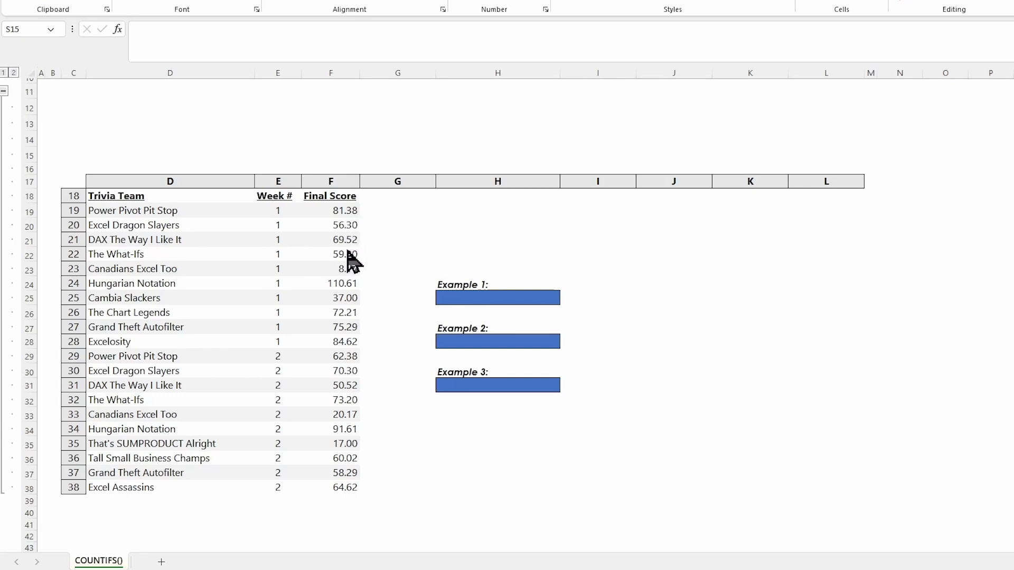
{"action": "mouse_move", "coordinate": [355, 340]}
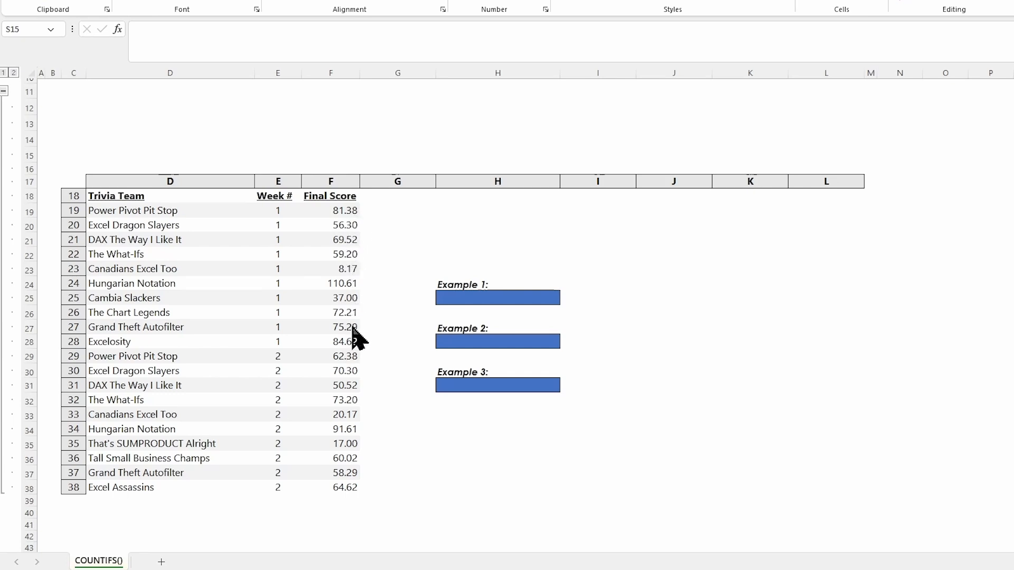
{"action": "mouse_move", "coordinate": [374, 283]}
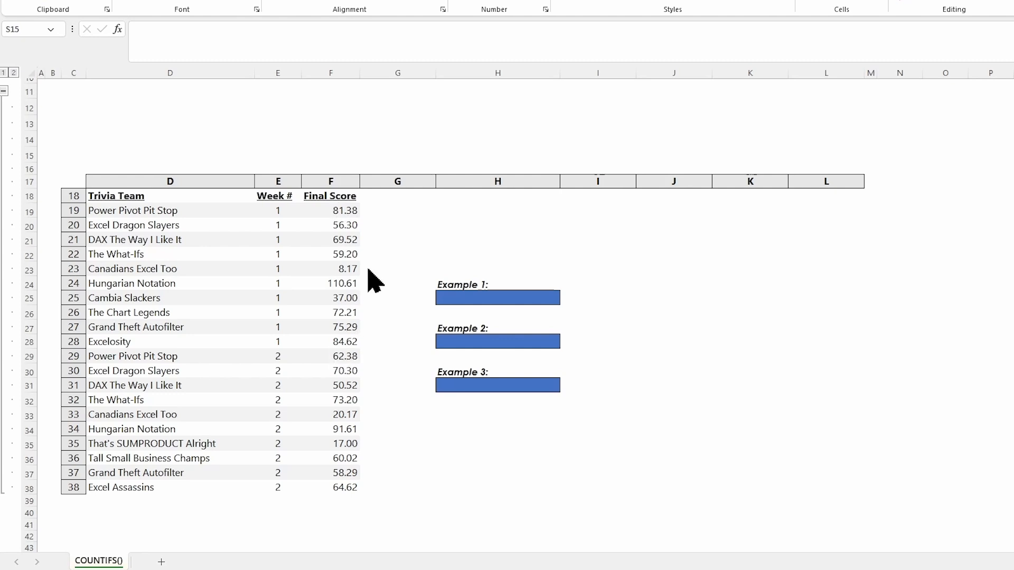
{"action": "mouse_move", "coordinate": [357, 366]}
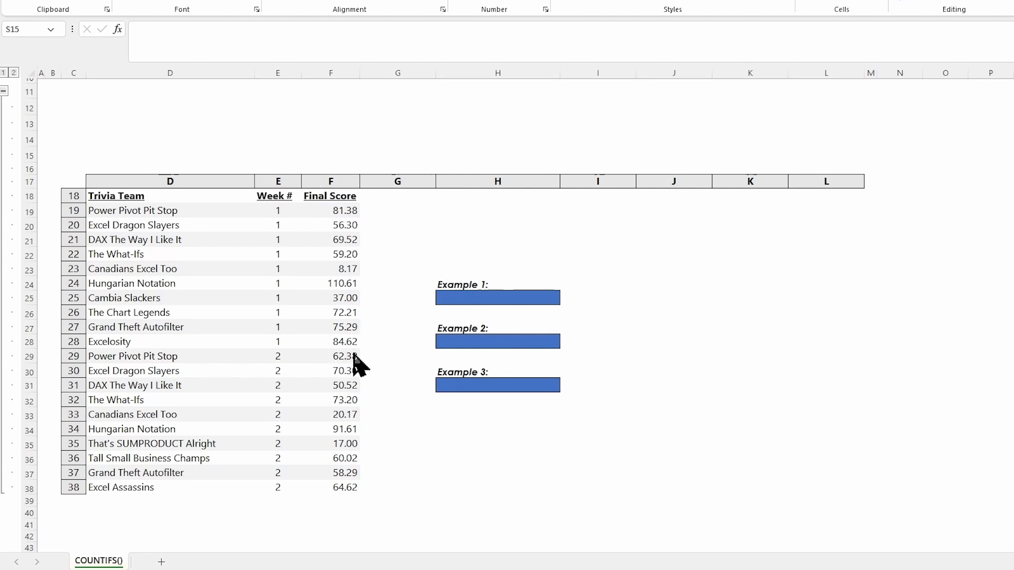
{"action": "mouse_move", "coordinate": [358, 364]}
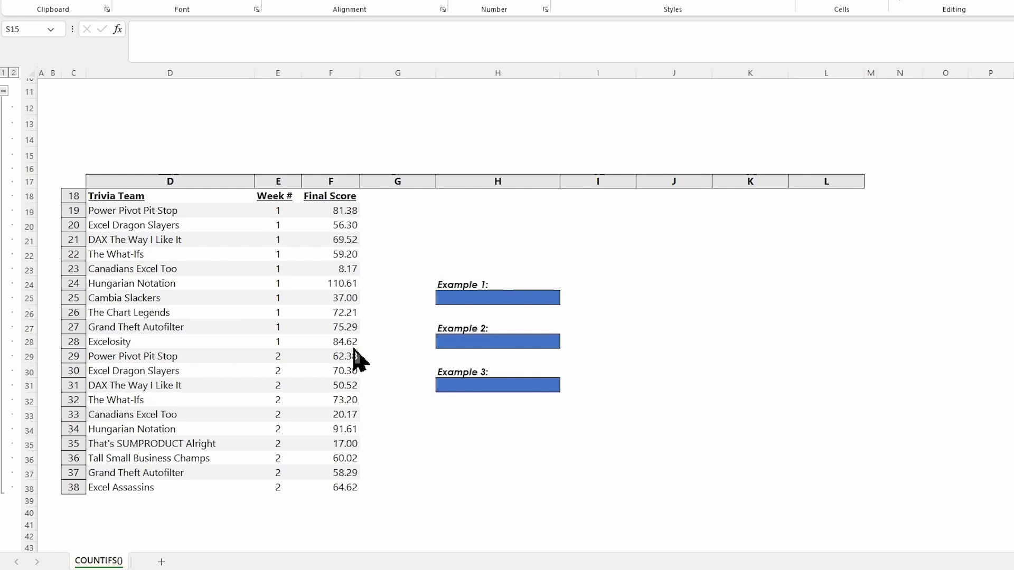
{"action": "mouse_move", "coordinate": [362, 346]}
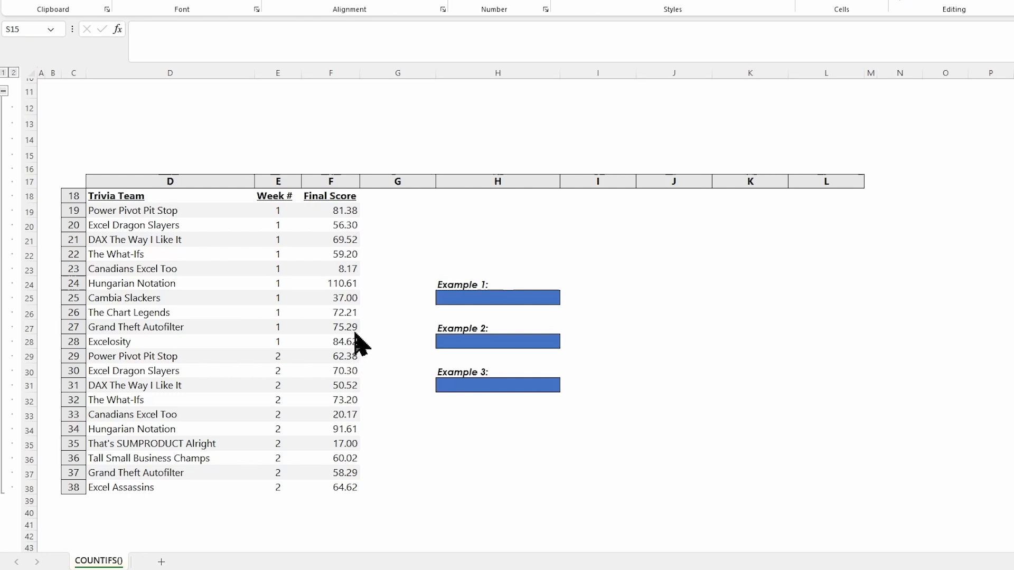
{"action": "mouse_move", "coordinate": [386, 290]}
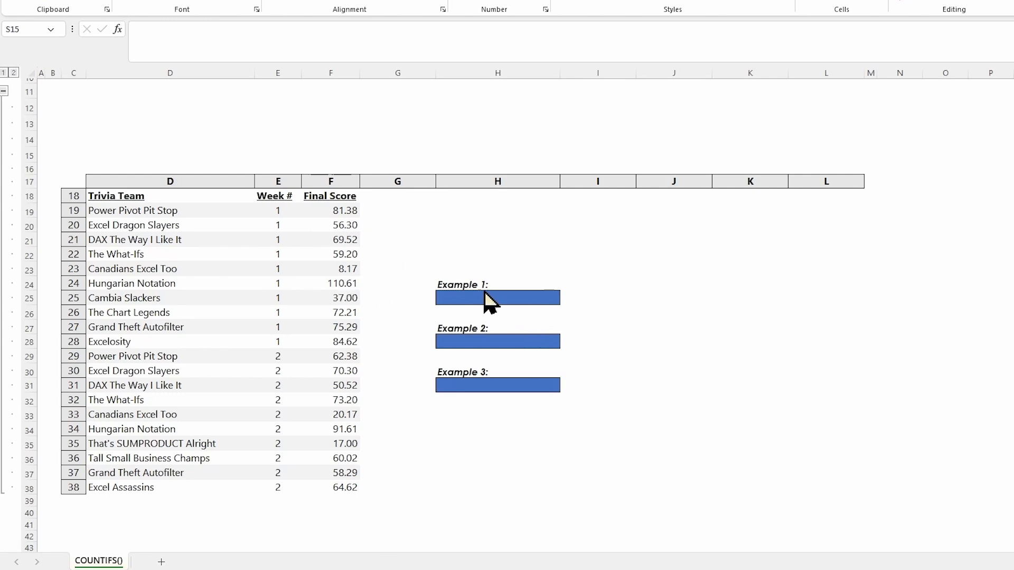
- Select the Example 1 cell H25 and start typing a COUNTIFS formula
{"action": "left_click", "coordinate": [497, 298]}
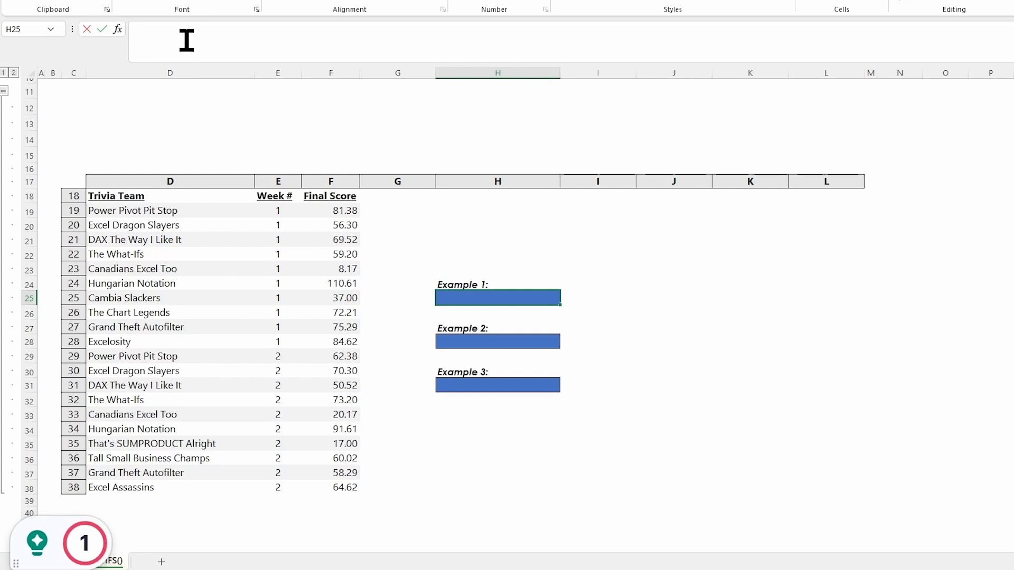
{"action": "type", "text": "="}
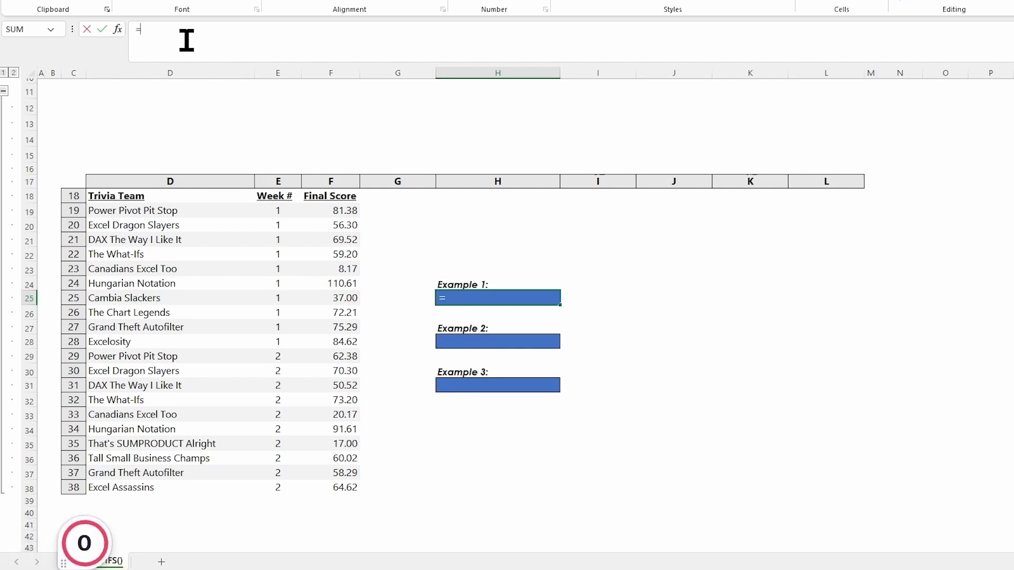
{"action": "type", "text": "coun"}
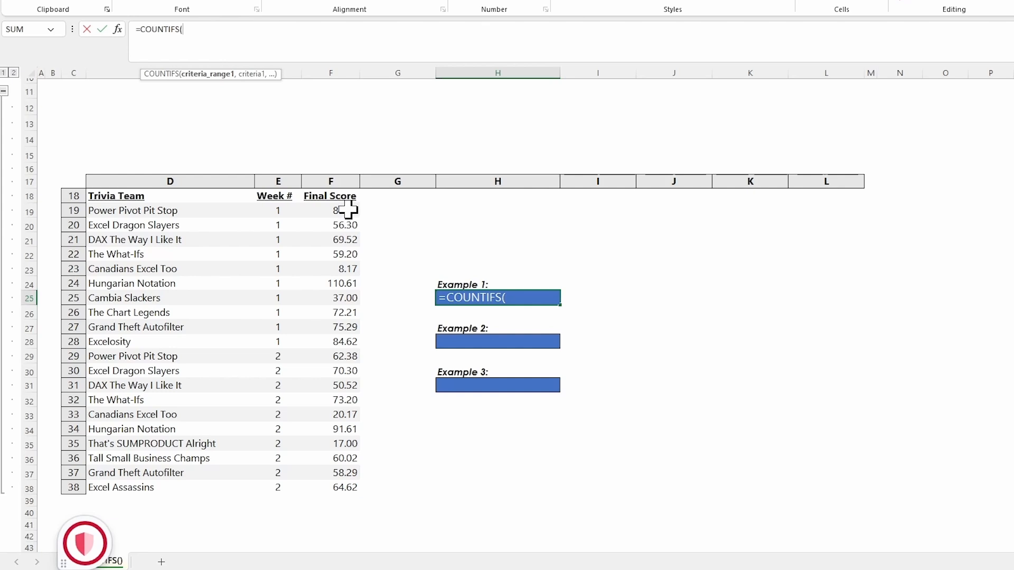
- Select the Final Score cells F19:F38 as the formula's criteria range
{"action": "left_click_drag", "start_coordinate": [330, 210], "coordinate": [331, 326]}
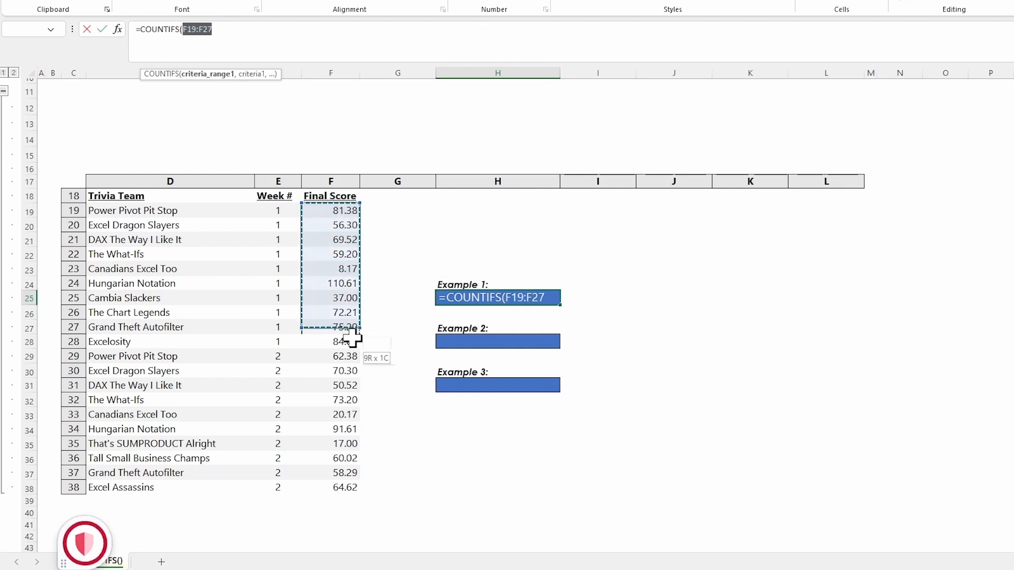
{"action": "left_click_drag", "start_coordinate": [349, 326], "coordinate": [352, 486]}
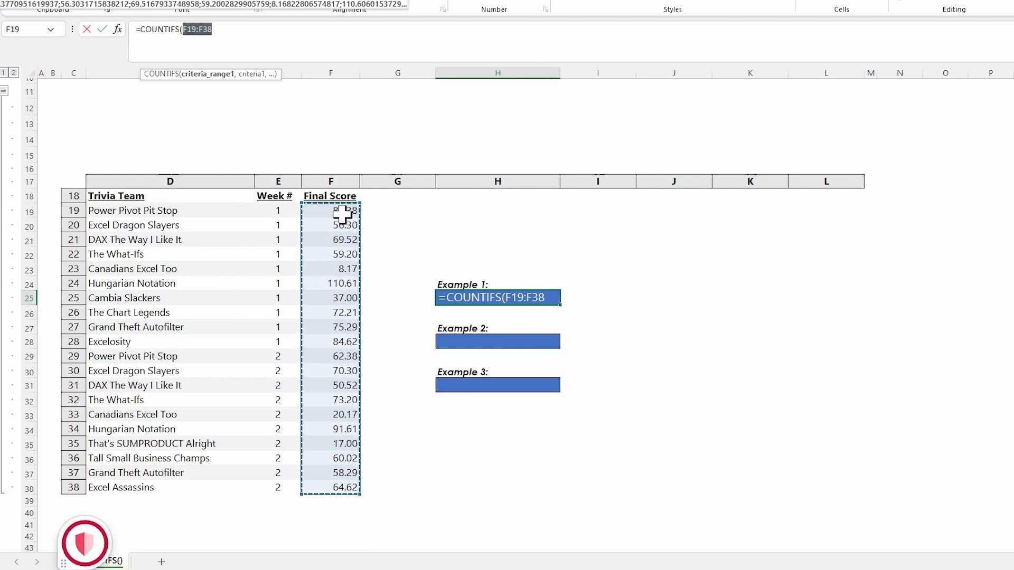
{"action": "mouse_move", "coordinate": [231, 33]}
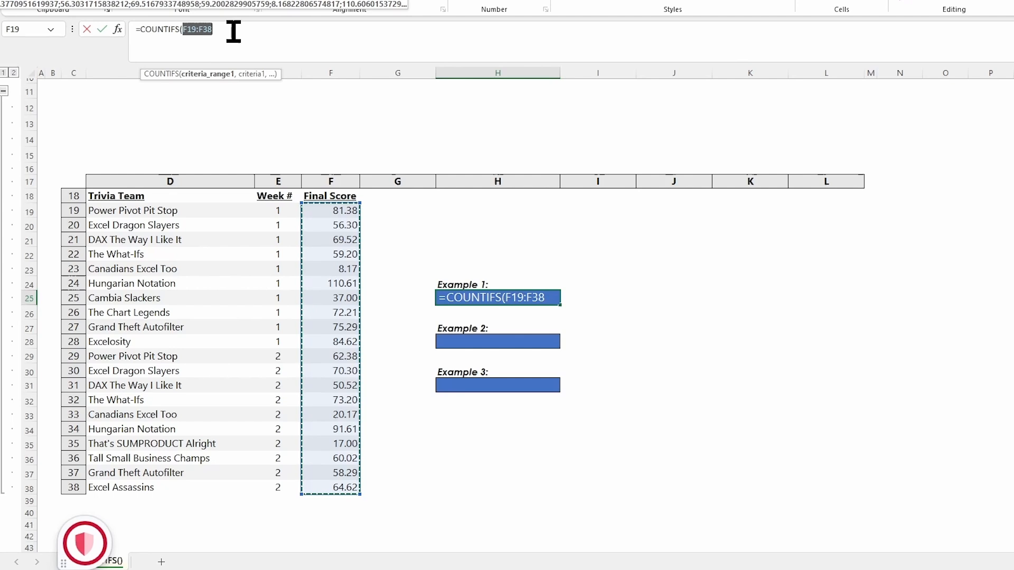
- Type the ">75" criterion to complete =COUNTIFS(F19:F38,">75")
{"action": "type", "text": ","}
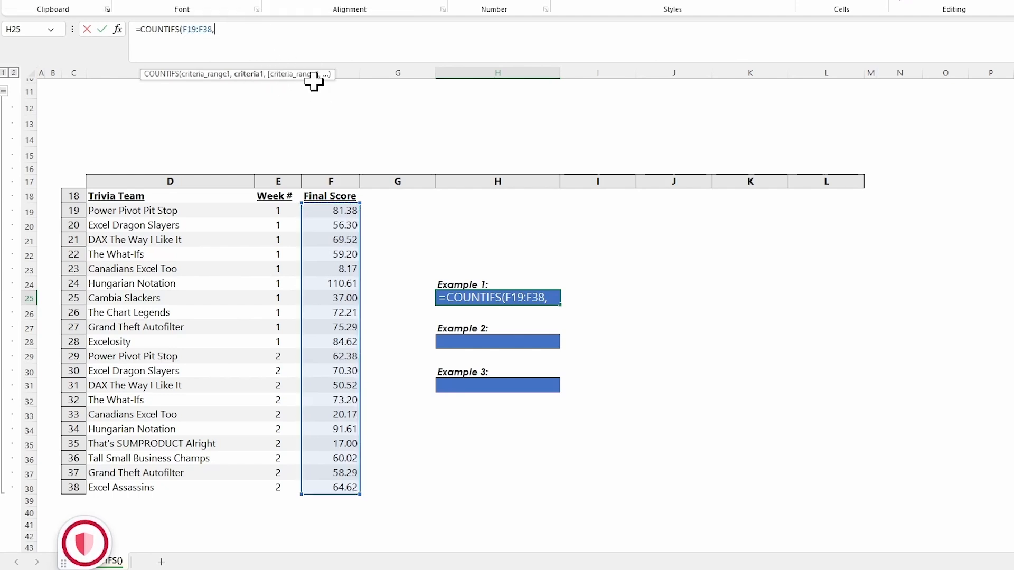
{"action": "mouse_move", "coordinate": [389, 73]}
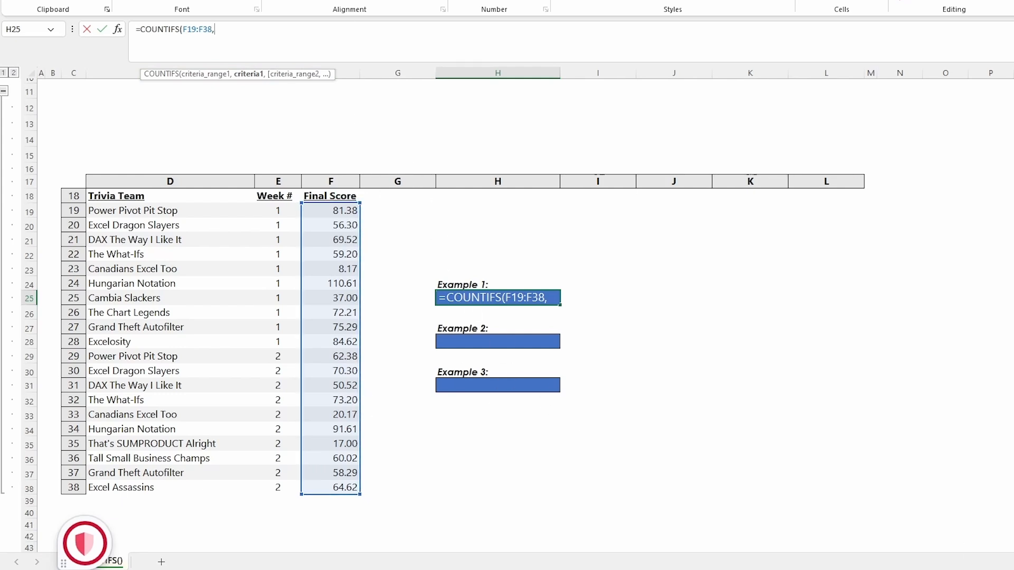
{"action": "mouse_move", "coordinate": [245, 36]}
{"action": "type", "text": "\""}
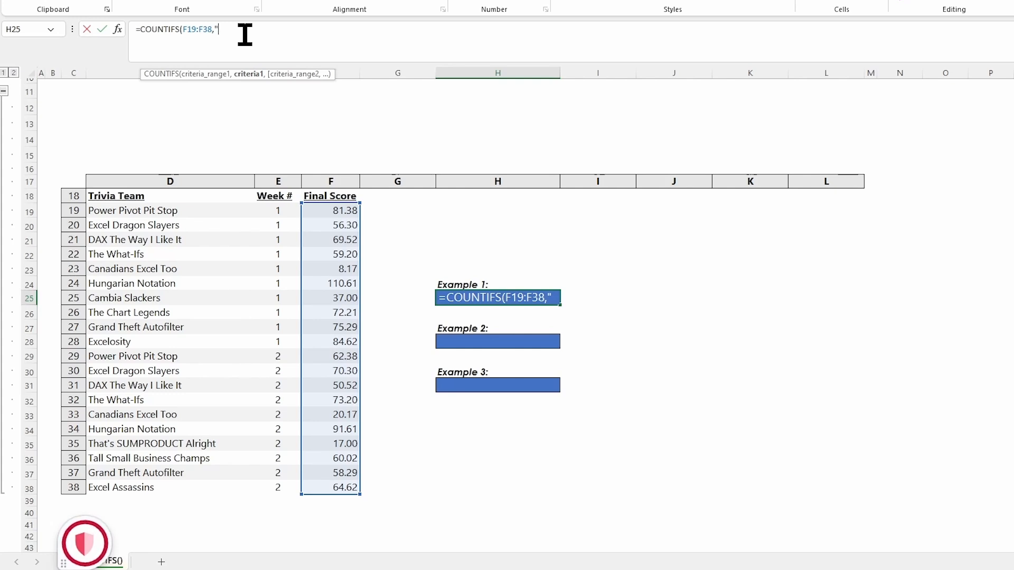
{"action": "type", "text": ">7"}
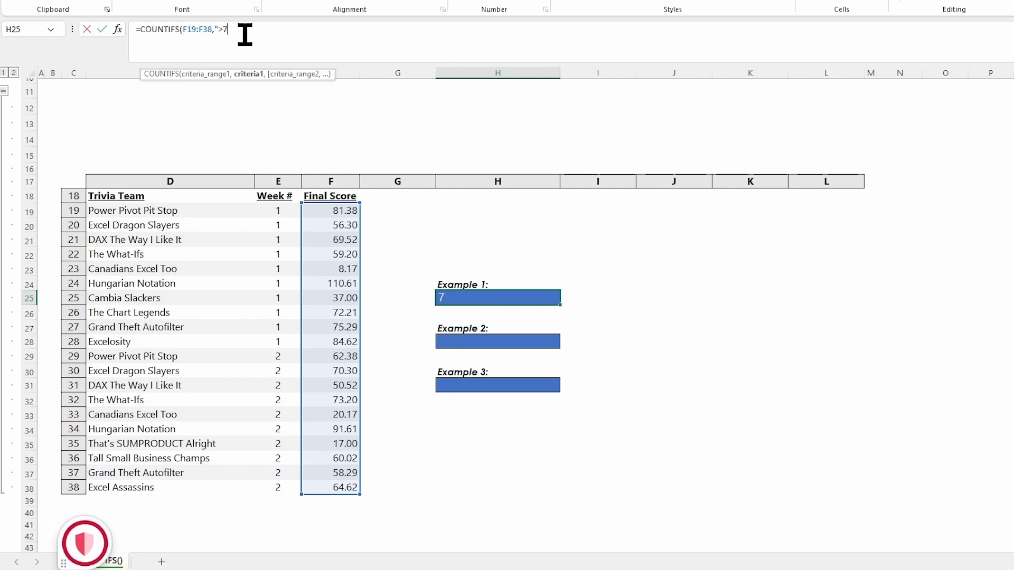
{"action": "type", "text": "5\")"}
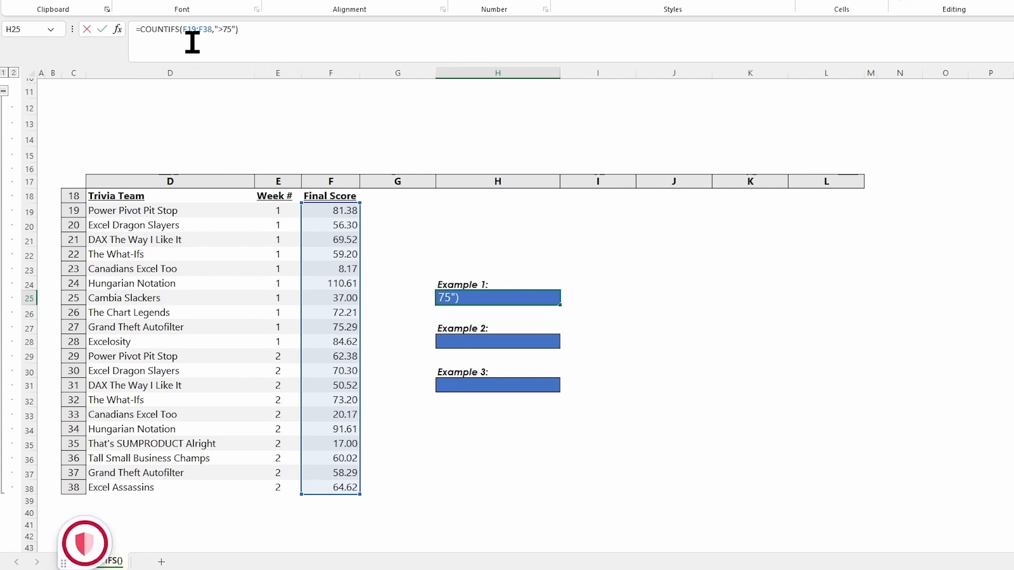
{"action": "mouse_move", "coordinate": [229, 44]}
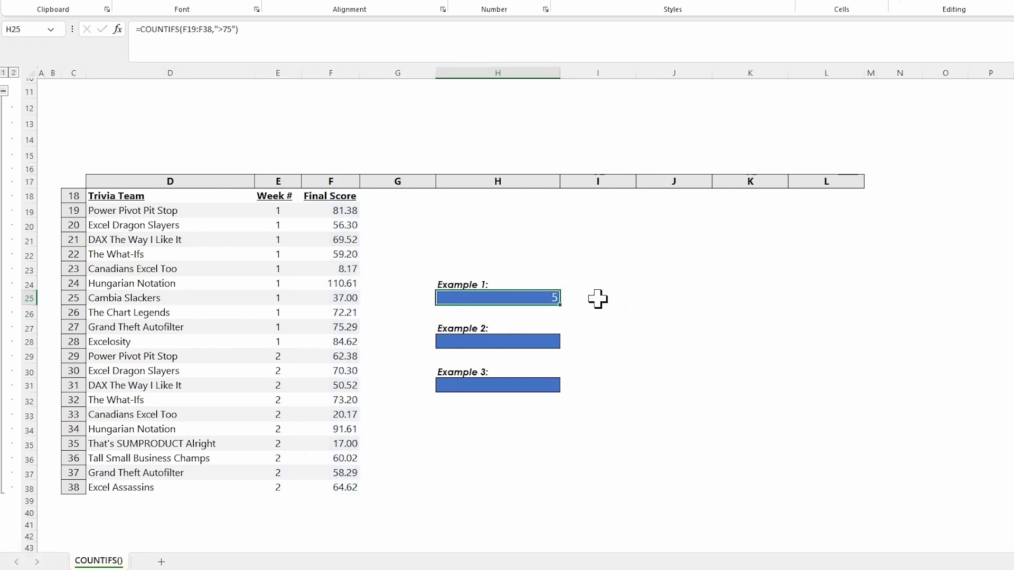
{"action": "mouse_move", "coordinate": [524, 301]}
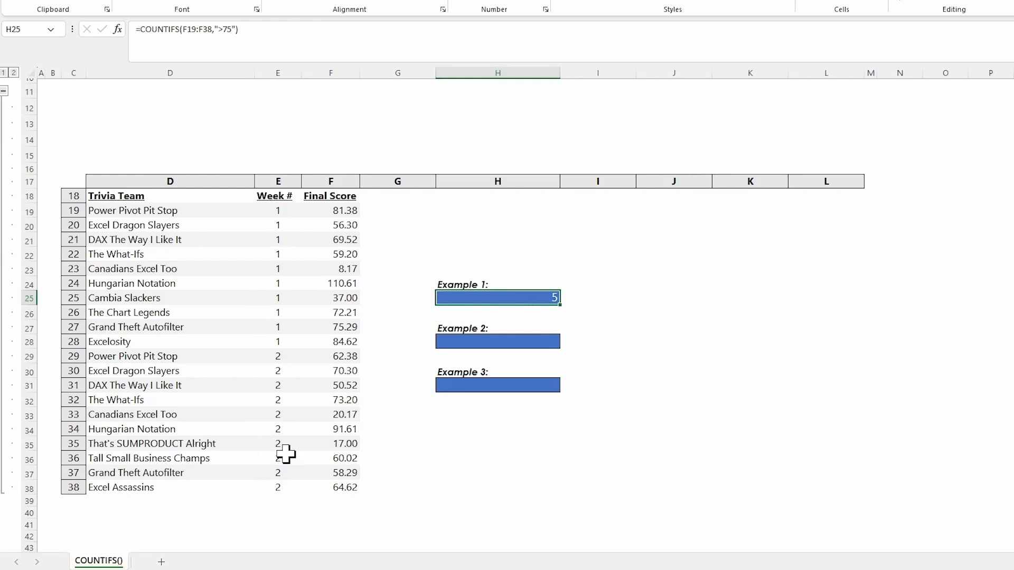
{"action": "mouse_move", "coordinate": [348, 515]}
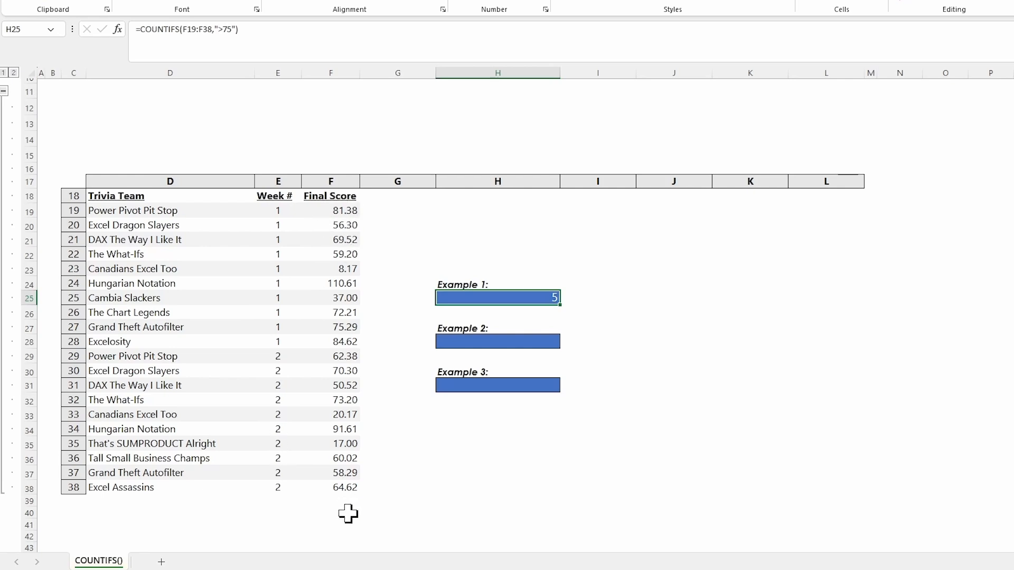
{"action": "mouse_move", "coordinate": [357, 213]}
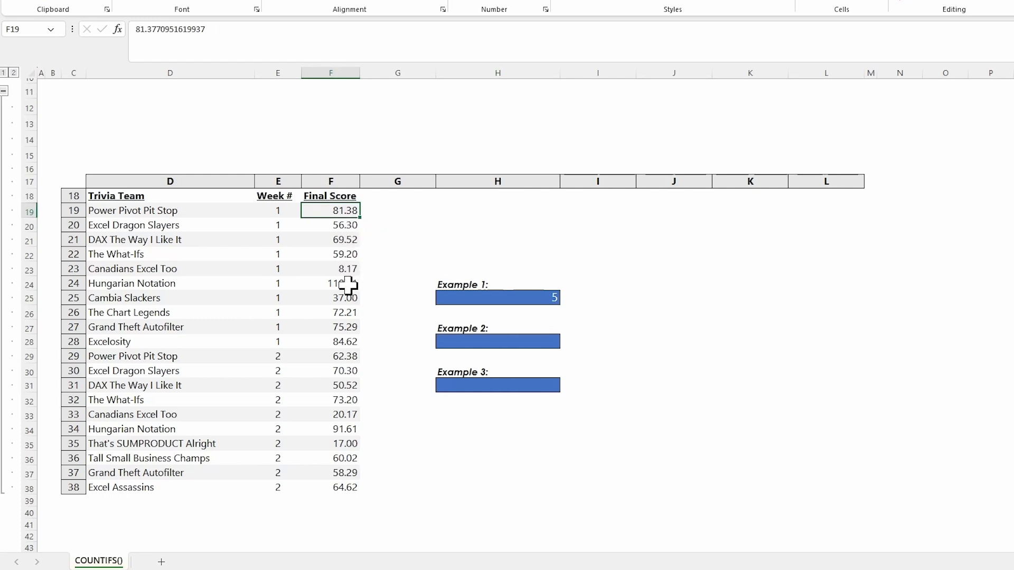
- Inspect the first team's exact final score in F19
{"action": "left_click", "coordinate": [330, 283]}
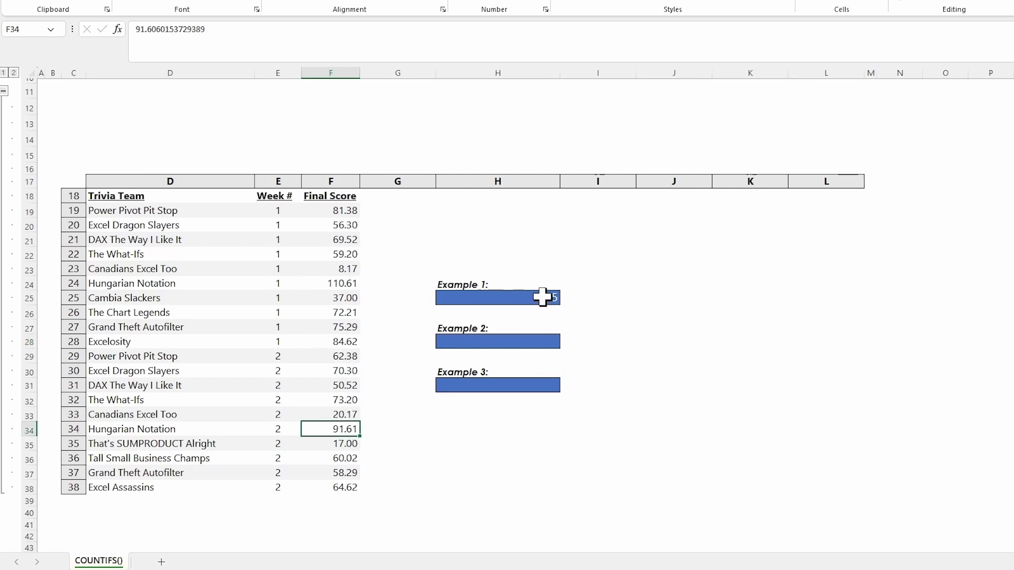
{"action": "mouse_move", "coordinate": [328, 330]}
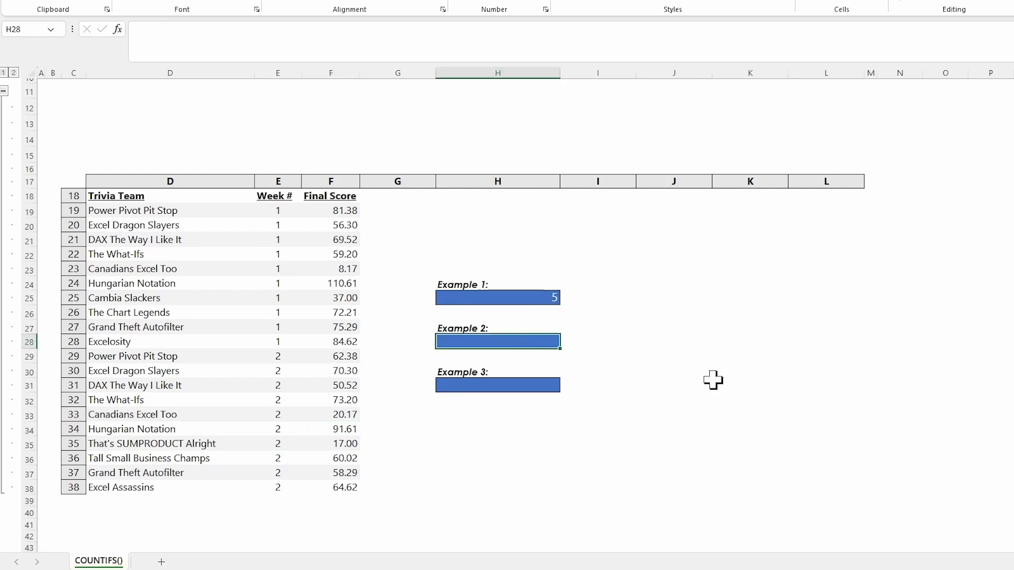
{"action": "mouse_move", "coordinate": [696, 382]}
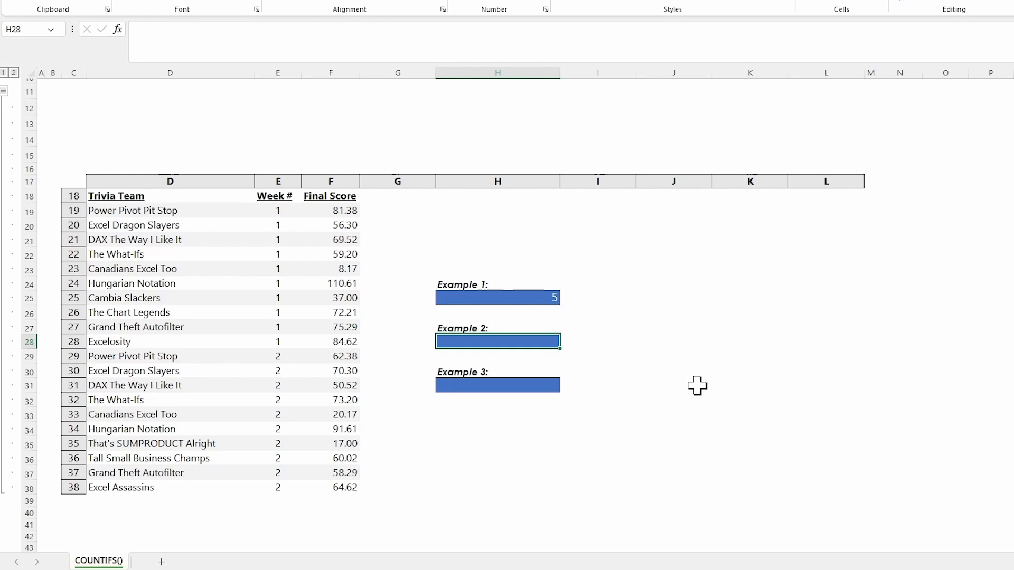
{"action": "mouse_move", "coordinate": [680, 363]}
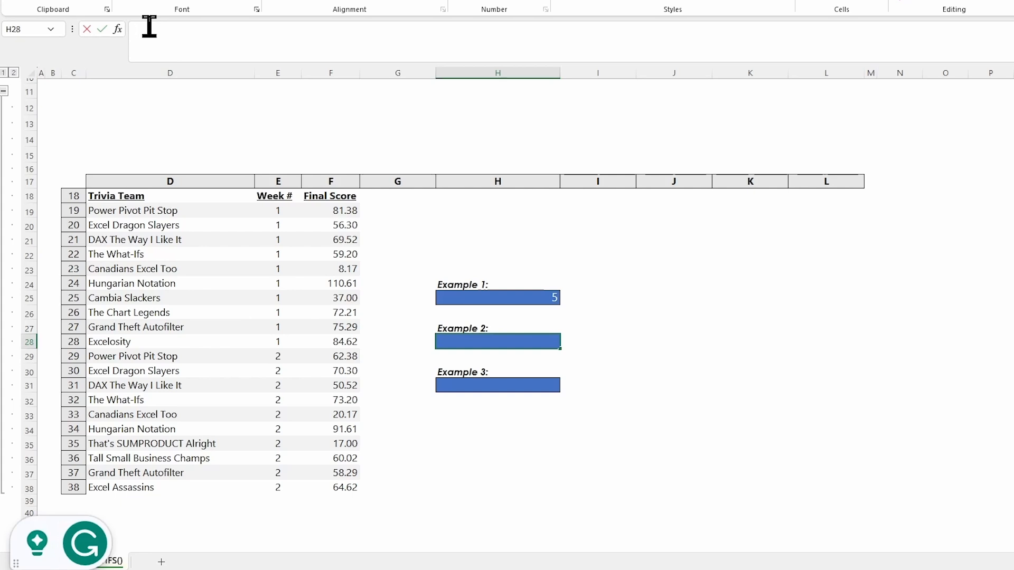
- Enter =COUNTIFS(F19:F38,"<=50") in H28 for Example 2
{"action": "type", "text": "="}
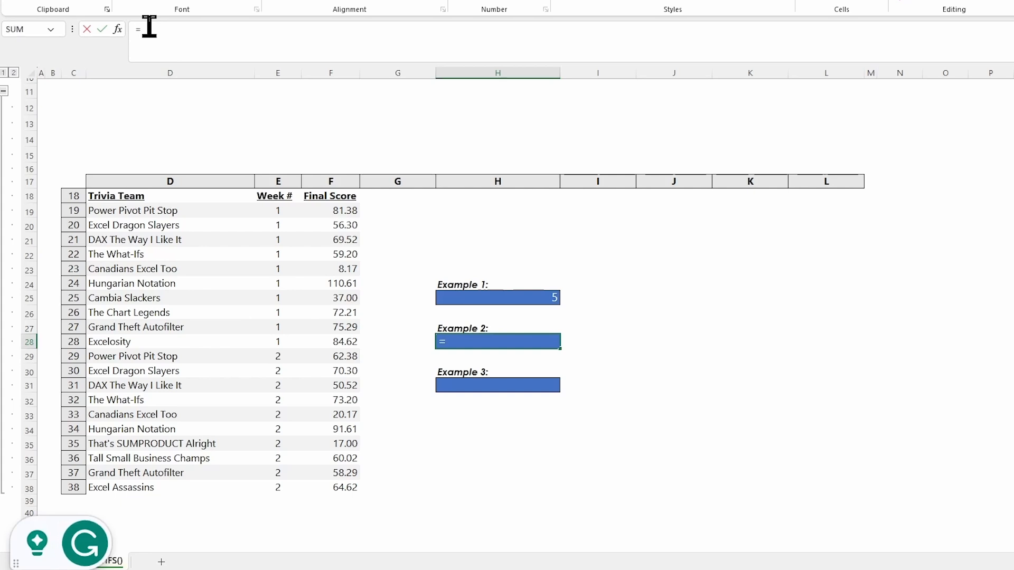
{"action": "type", "text": "count"}
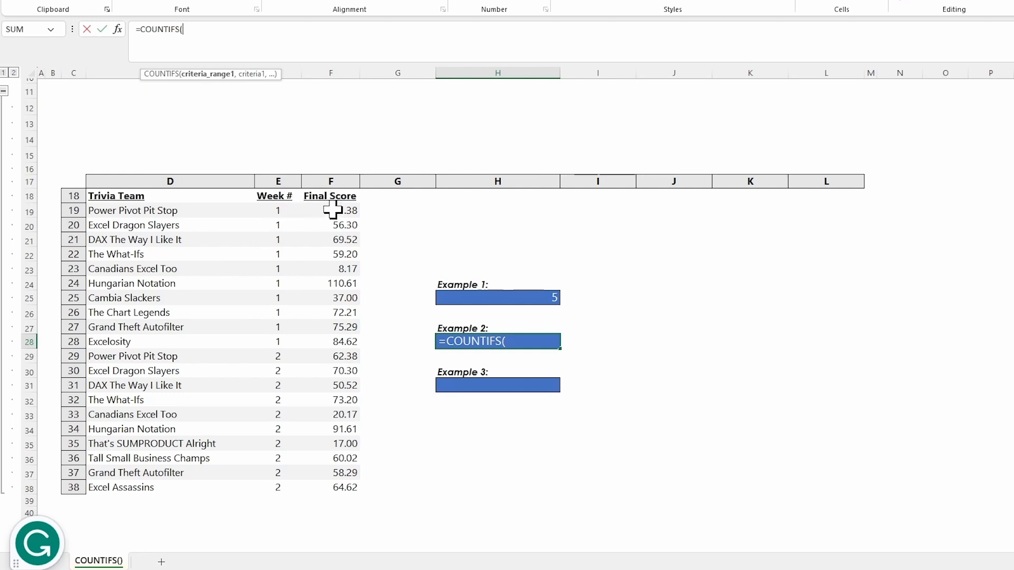
{"action": "left_click_drag", "start_coordinate": [329, 210], "coordinate": [329, 471]}
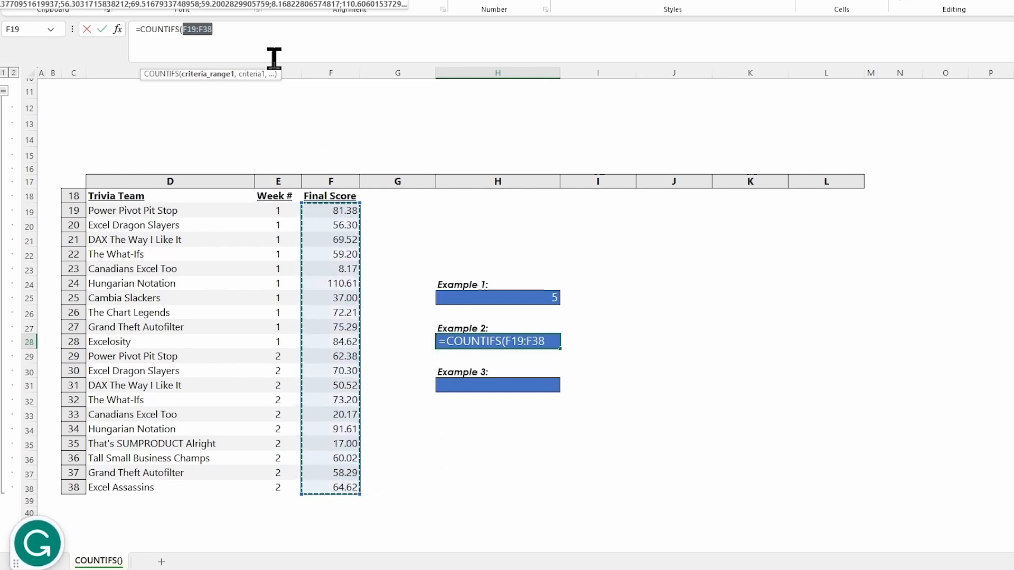
{"action": "mouse_move", "coordinate": [243, 42]}
{"action": "type", "text": ","}
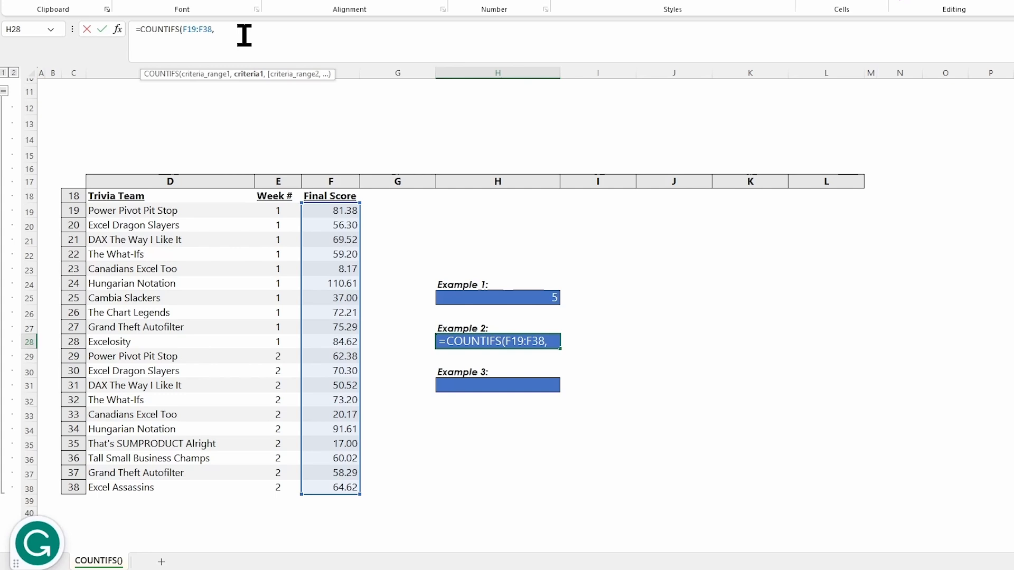
{"action": "type", "text": "\""}
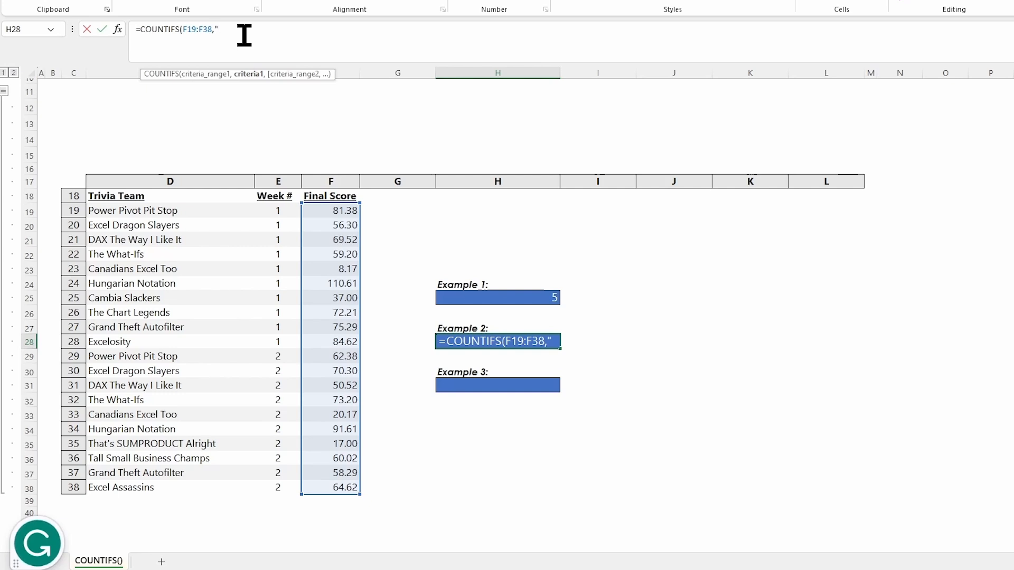
{"action": "type", "text": "<"}
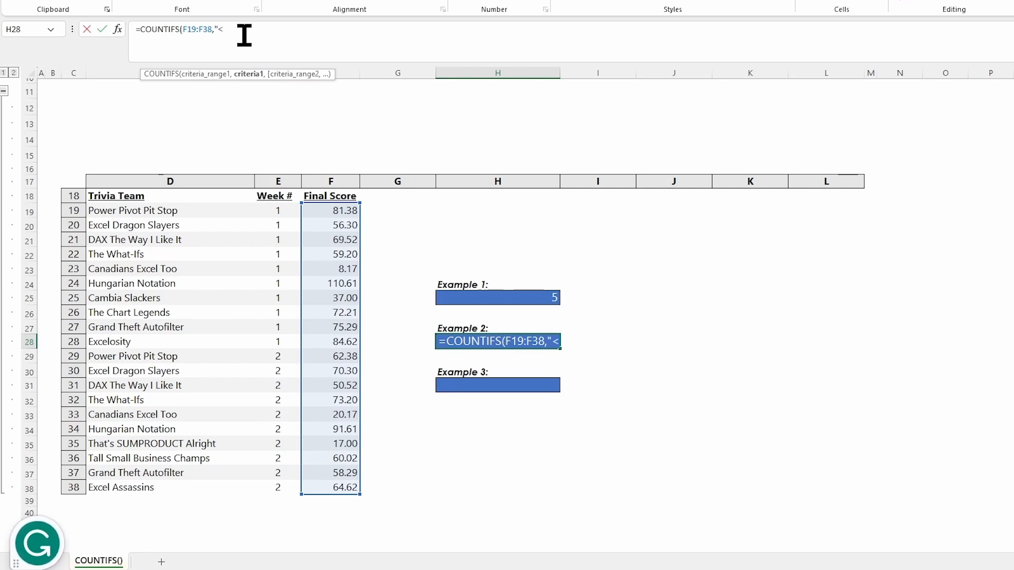
{"action": "type", "text": "="}
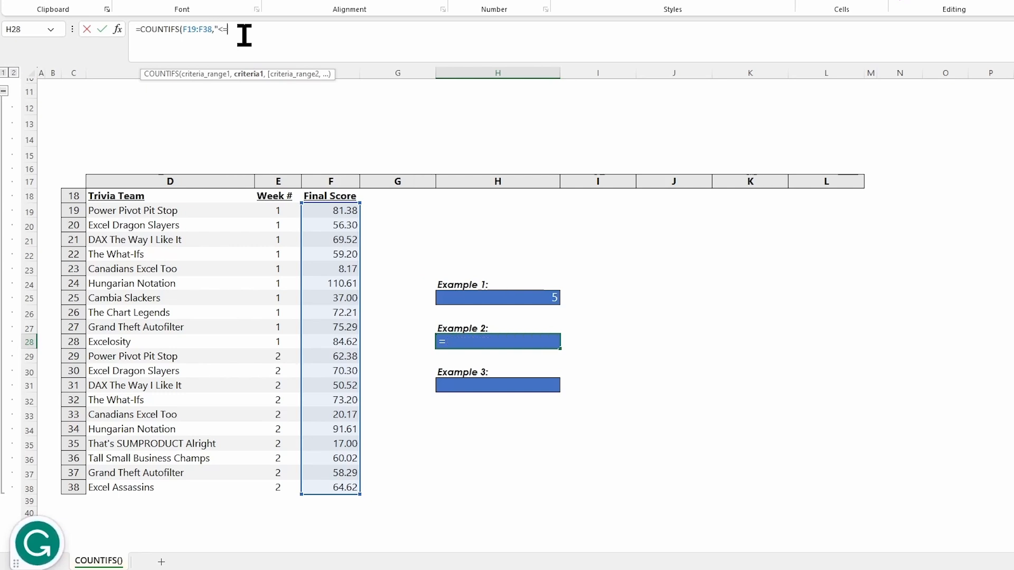
{"action": "type", "text": "50"}
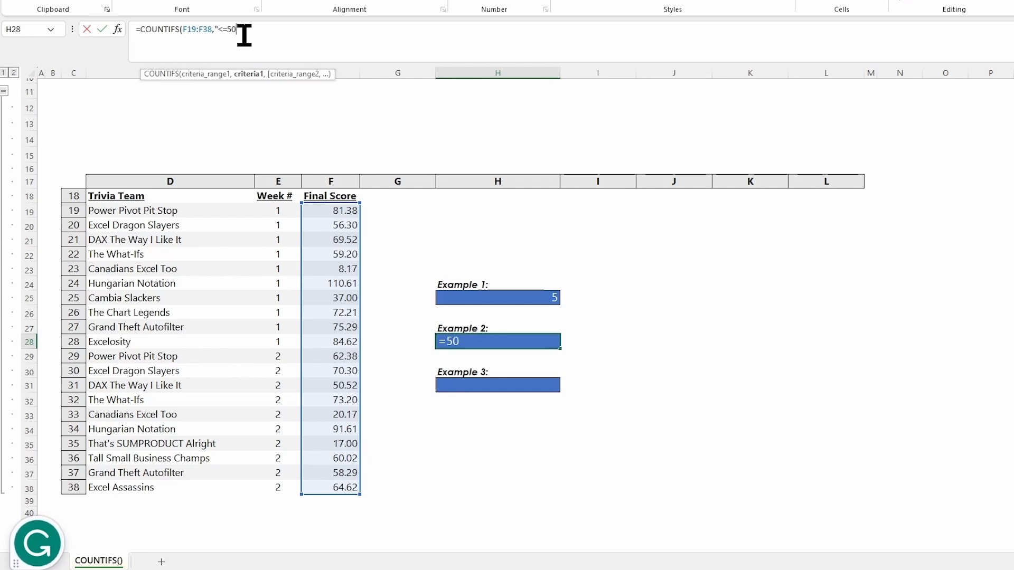
{"action": "type", "text": "\""}
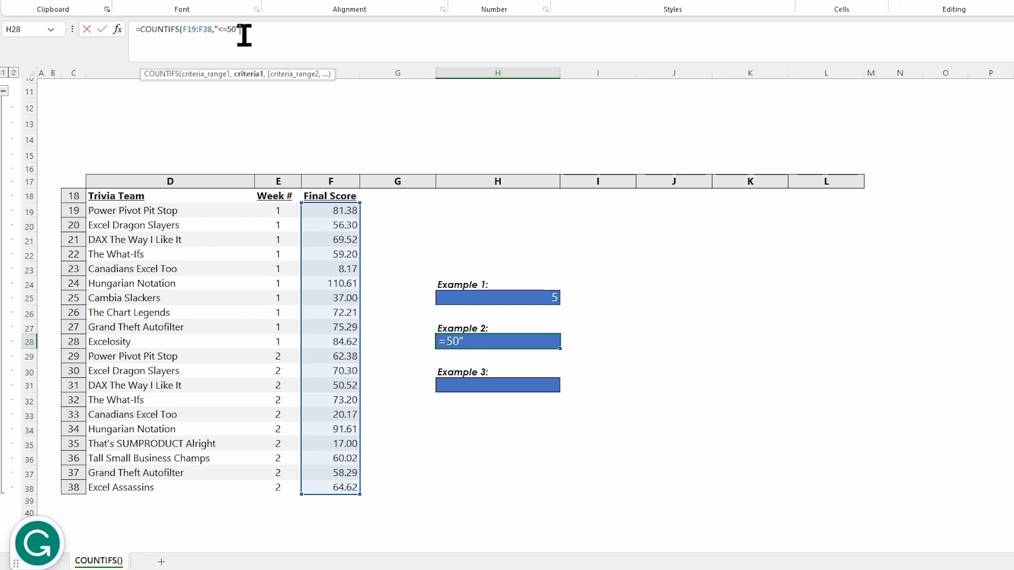
{"action": "type", "text": ")"}
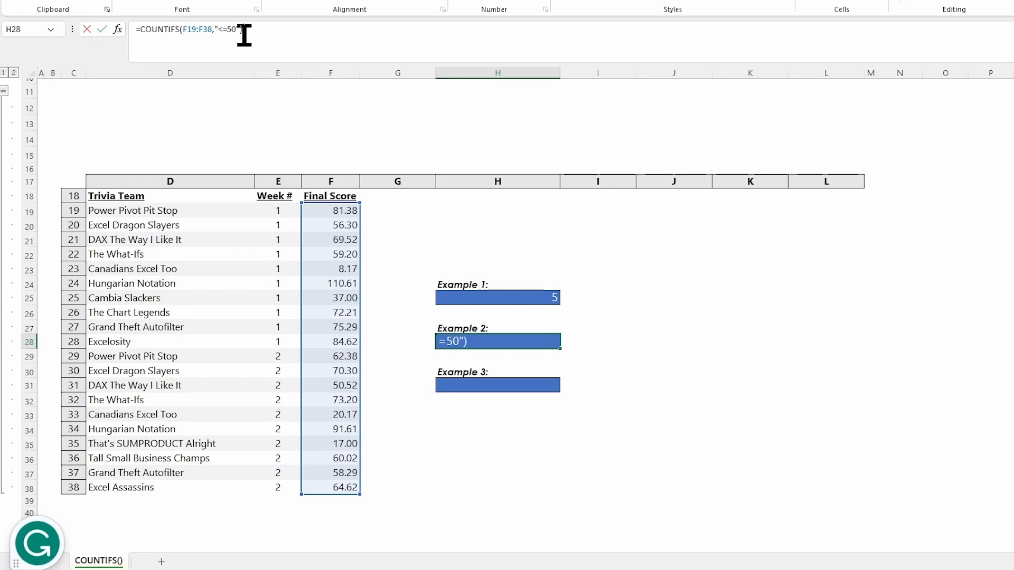
{"action": "key", "text": "Enter"}
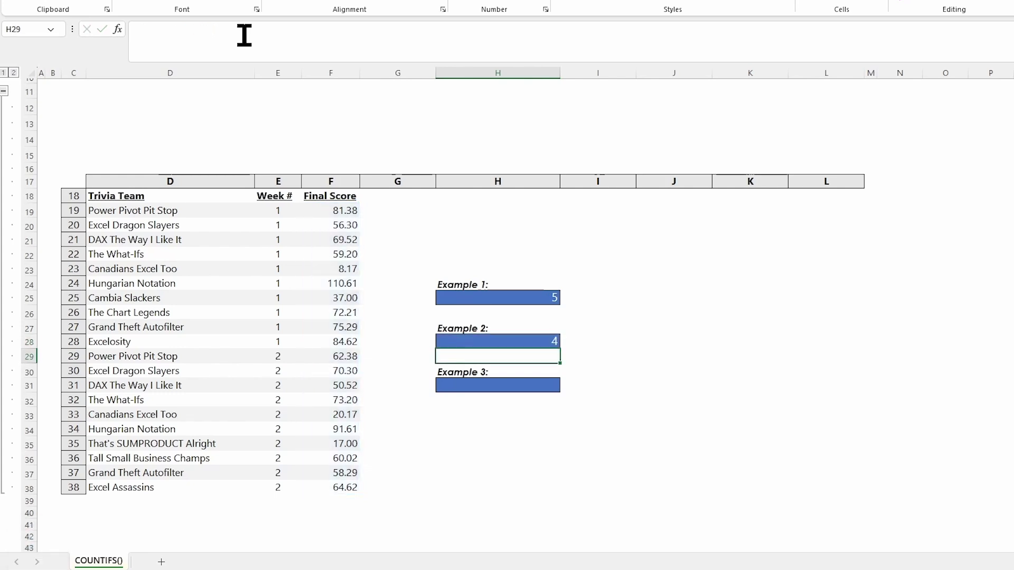
{"action": "mouse_move", "coordinate": [519, 340]}
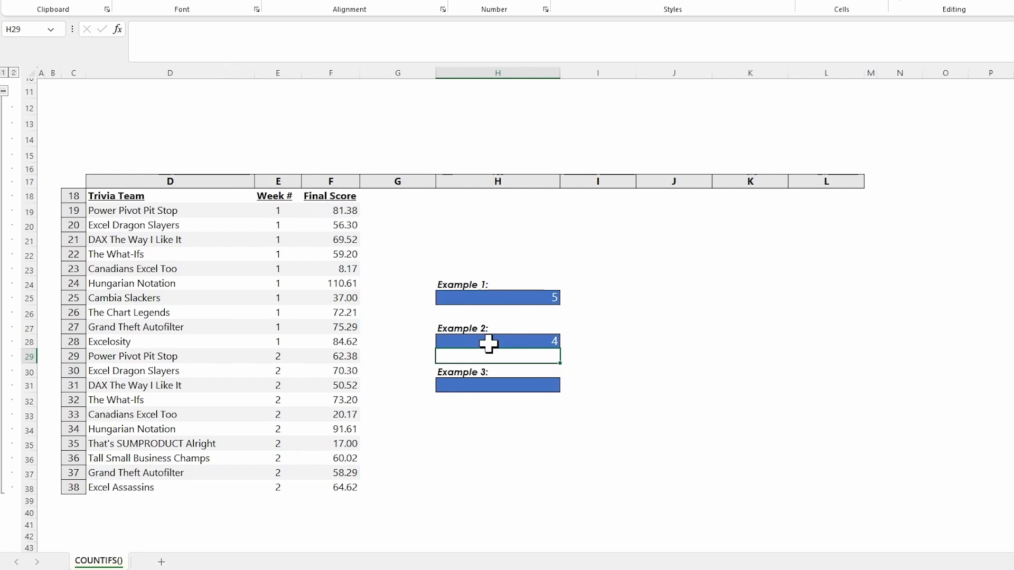
- Extend the Example 2 formula with the Week # condition E19:E38 equal to 2
{"action": "type", "text": "=COUNTIFS(F19:F38,\"<=50\")"}
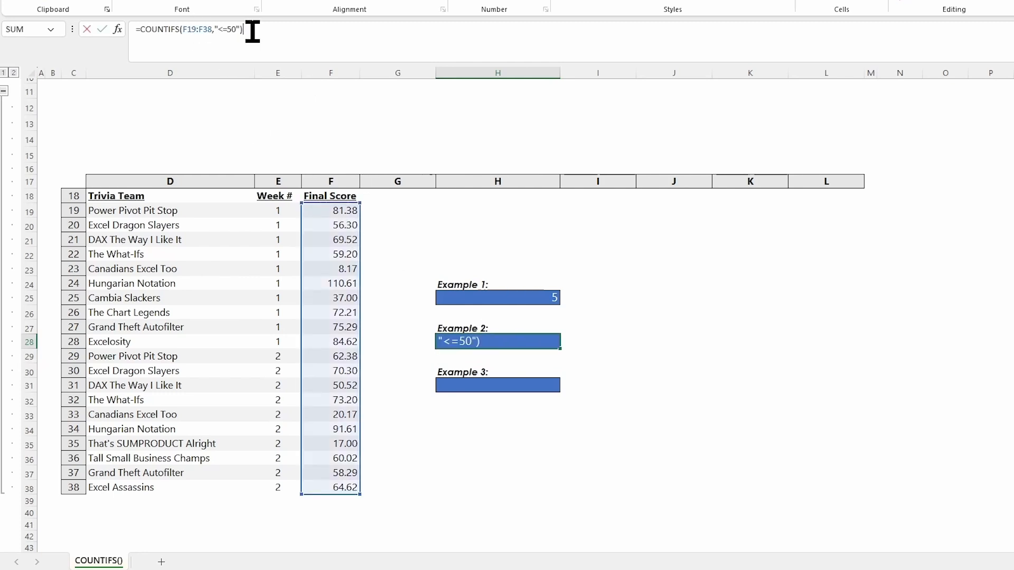
{"action": "key", "text": "Backspace"}
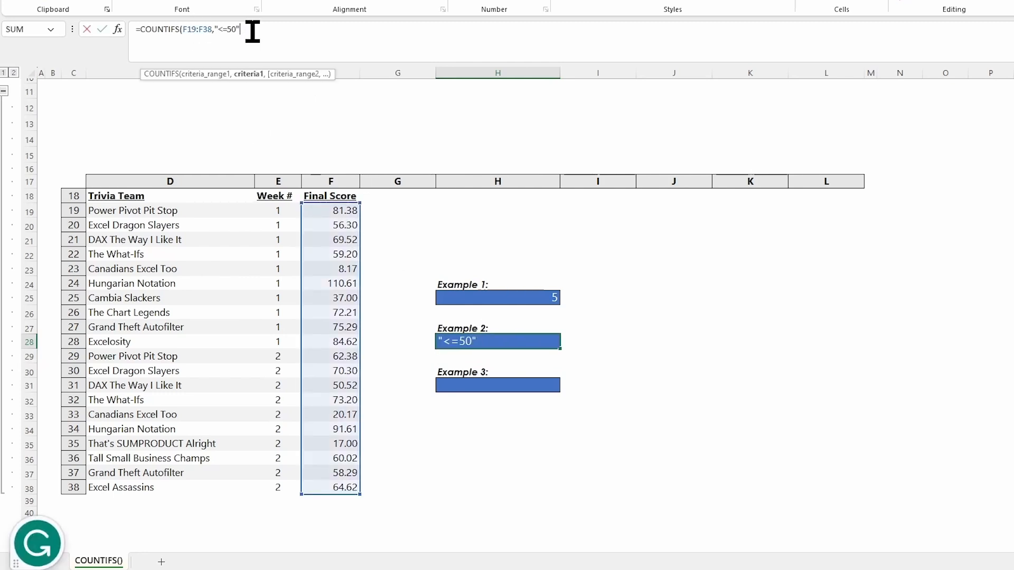
{"action": "type", "text": ","}
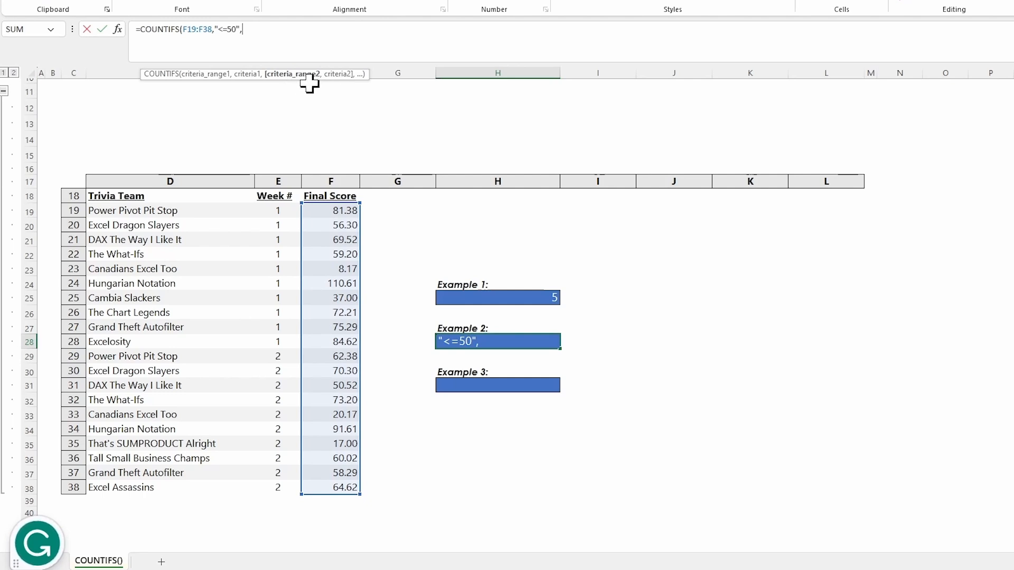
{"action": "mouse_move", "coordinate": [349, 40]}
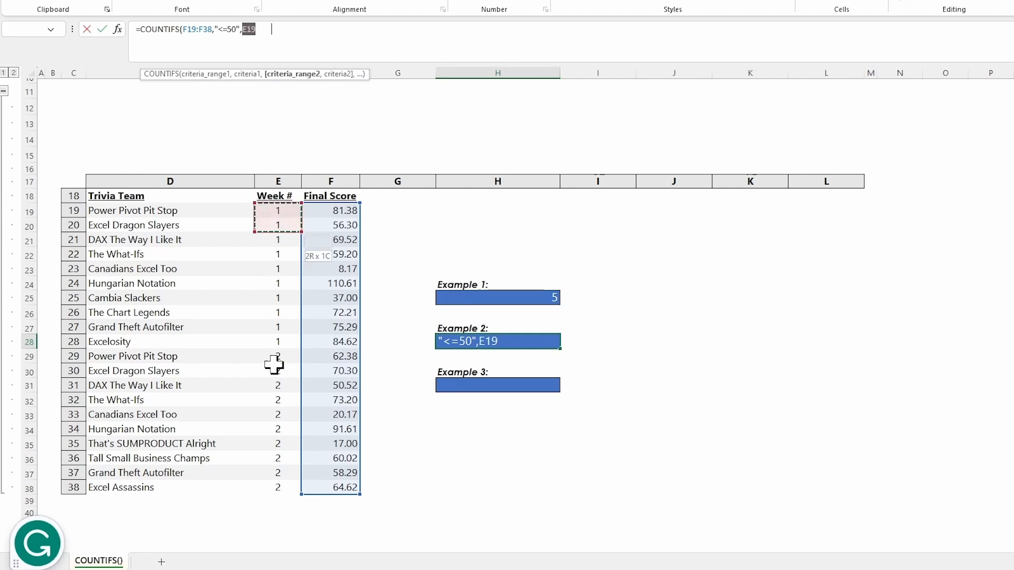
{"action": "left_click_drag", "start_coordinate": [278, 211], "coordinate": [277, 486]}
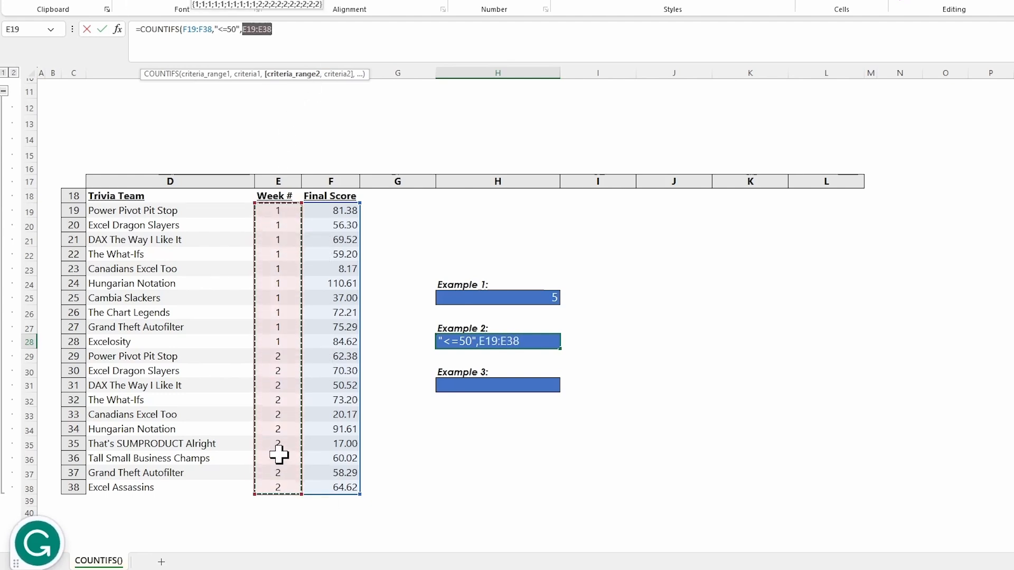
{"action": "mouse_move", "coordinate": [268, 412]}
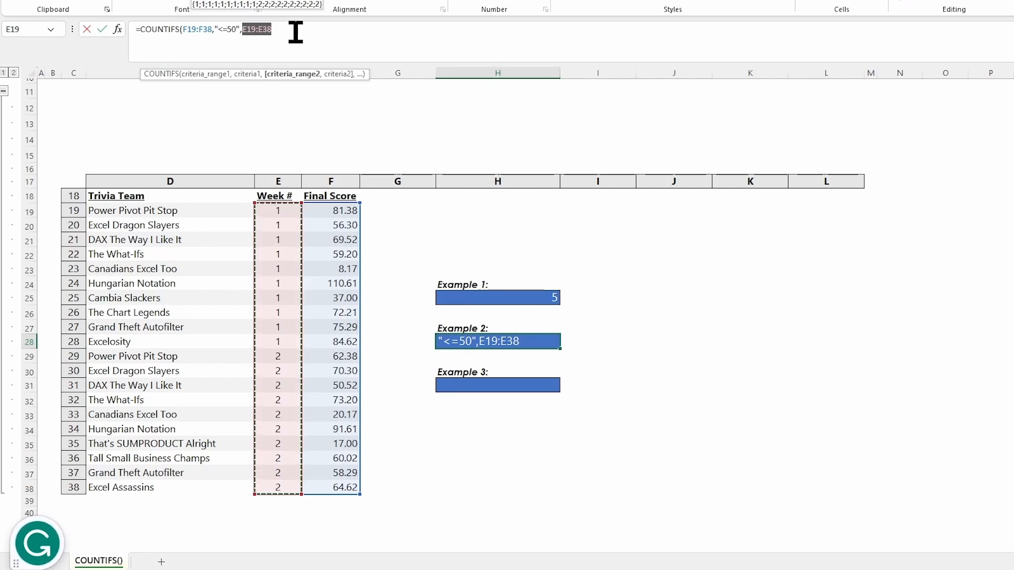
{"action": "type", "text": ","}
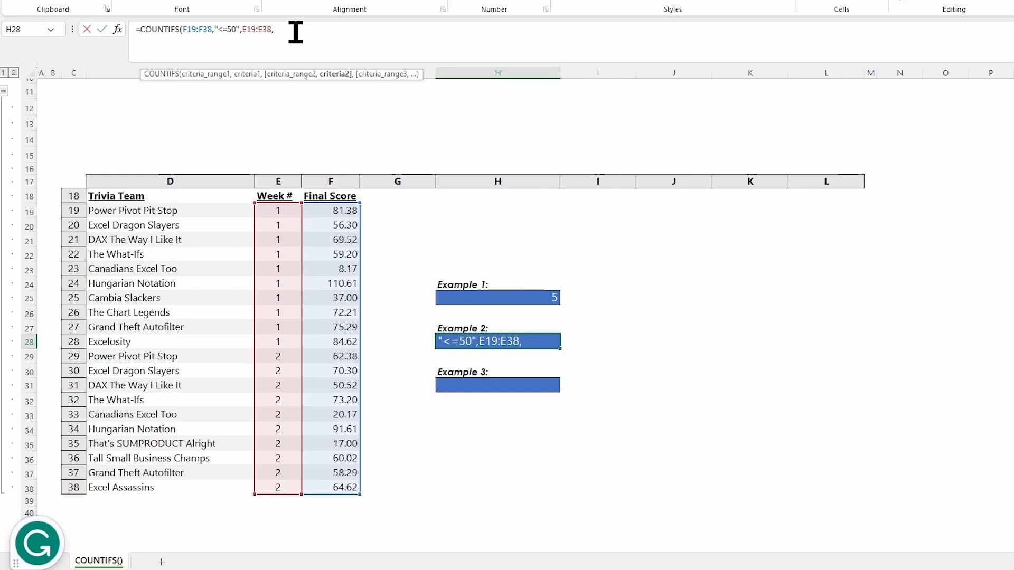
{"action": "type", "text": "2)"}
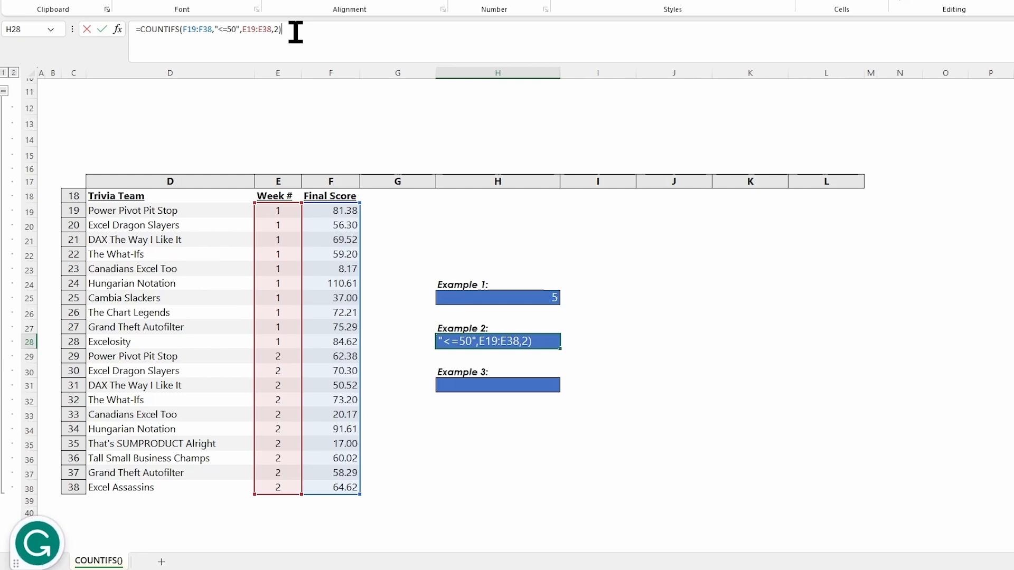
{"action": "key", "text": "Enter"}
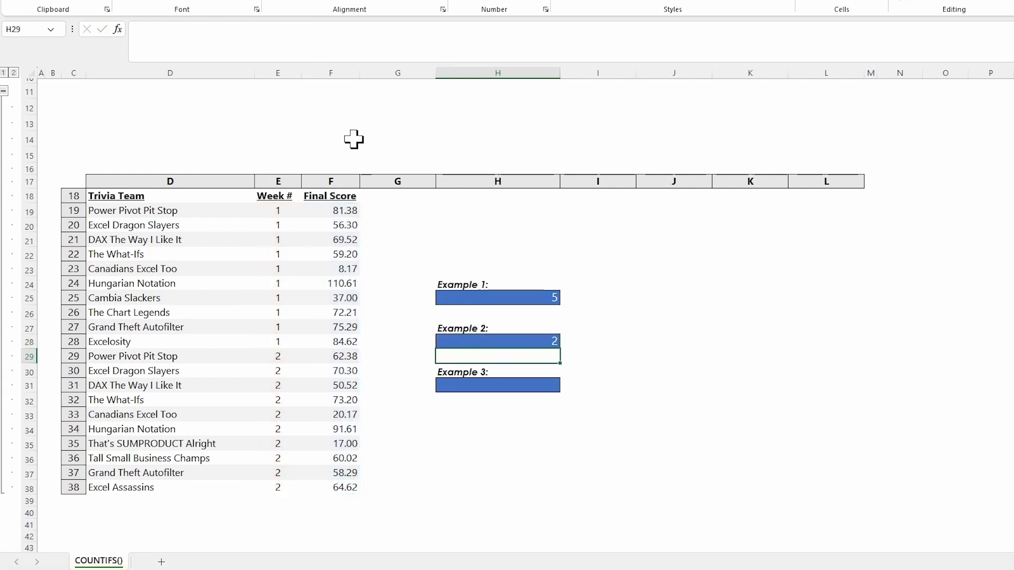
{"action": "mouse_move", "coordinate": [351, 403]}
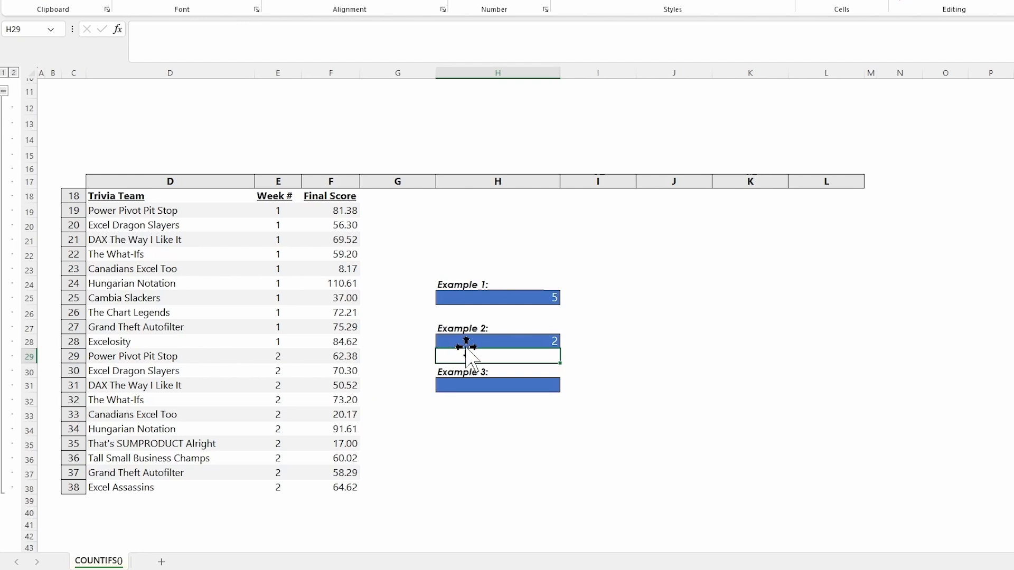
{"action": "left_click", "coordinate": [479, 341]}
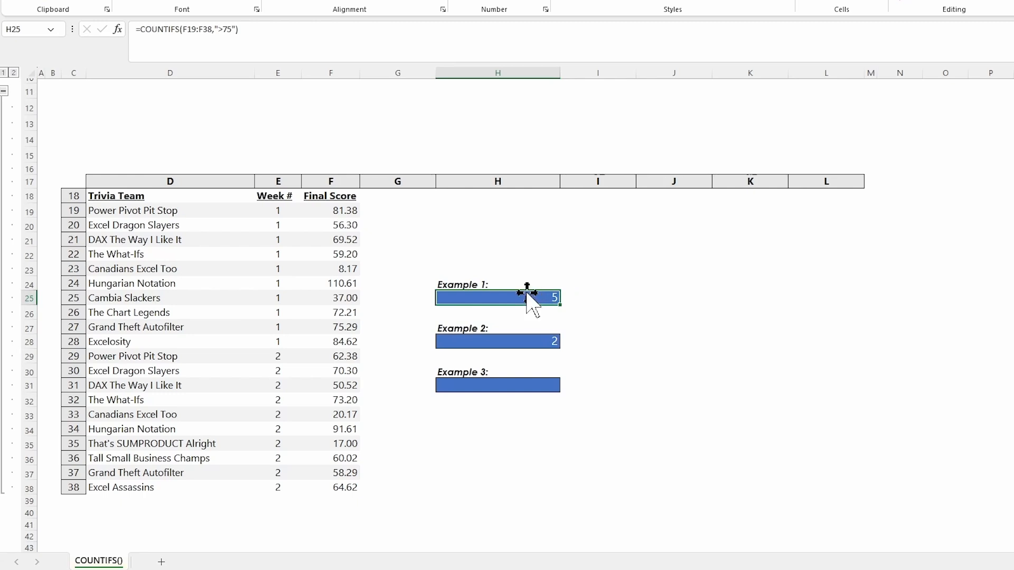
{"action": "left_click", "coordinate": [497, 341]}
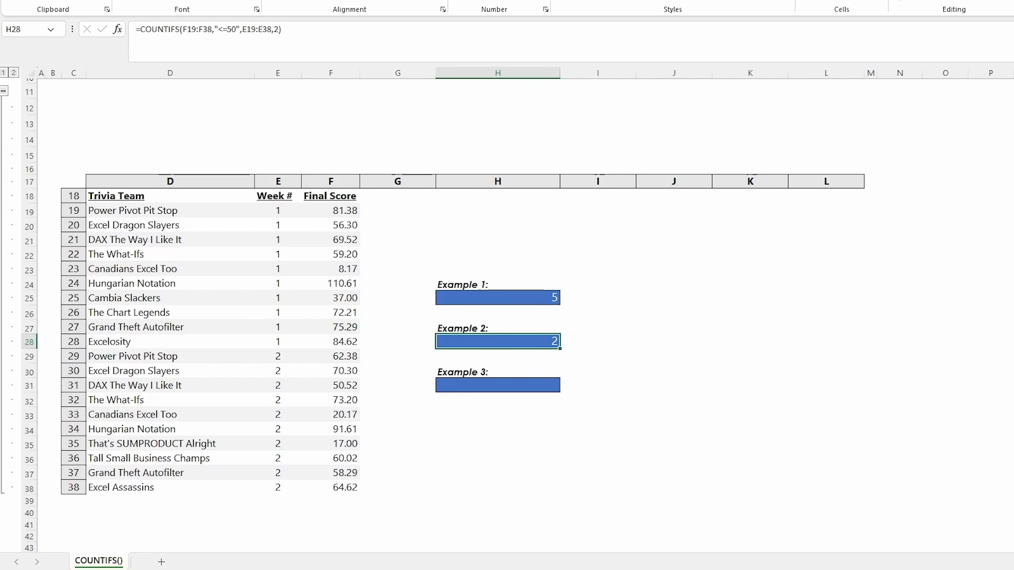
{"action": "mouse_move", "coordinate": [633, 320]}
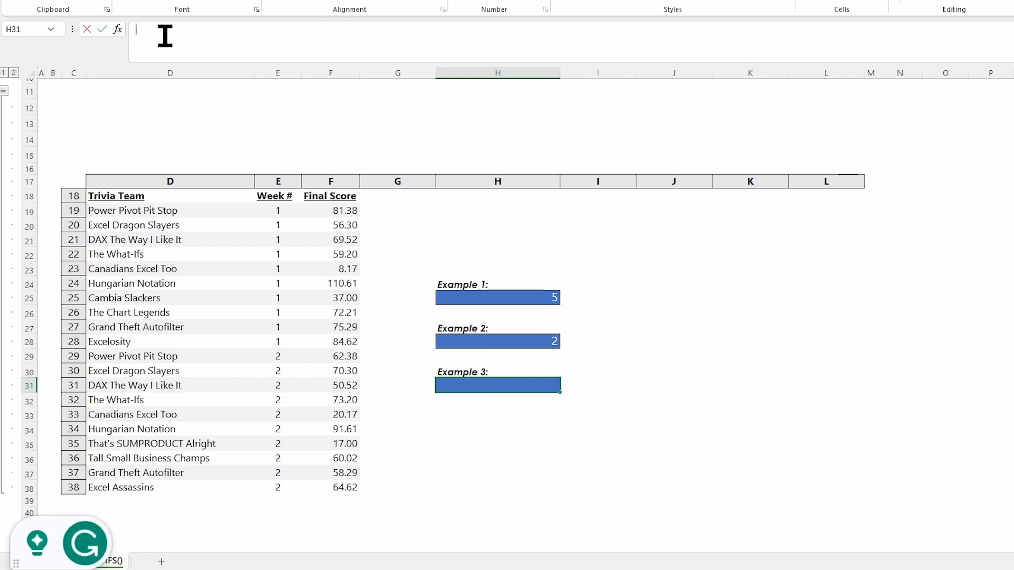
- Type =COUNTIFS( in H31 with Trivia Team range D19:D38 and an opening quote
{"action": "type", "text": "=cun"}
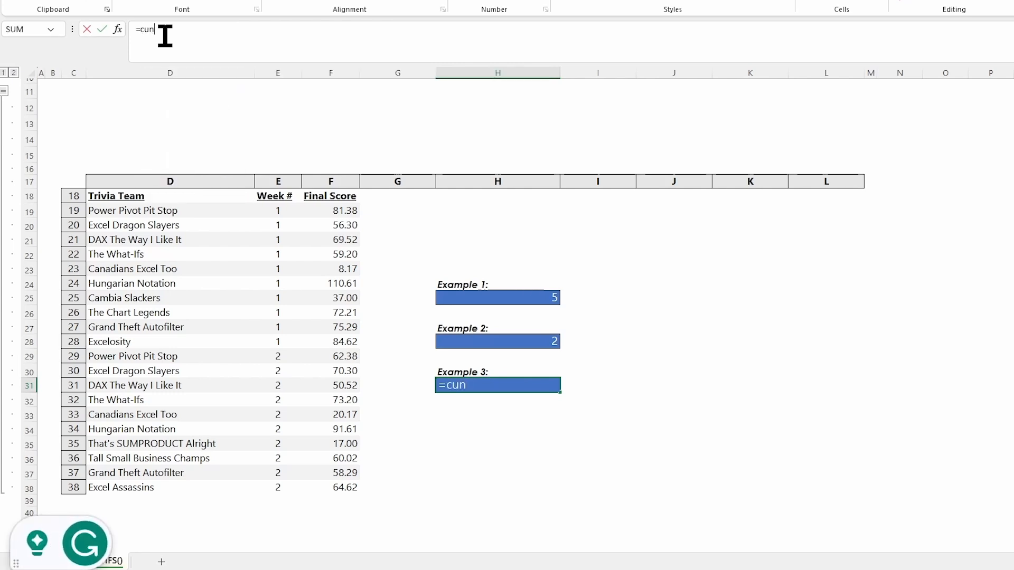
{"action": "key", "text": "BackSpace"}
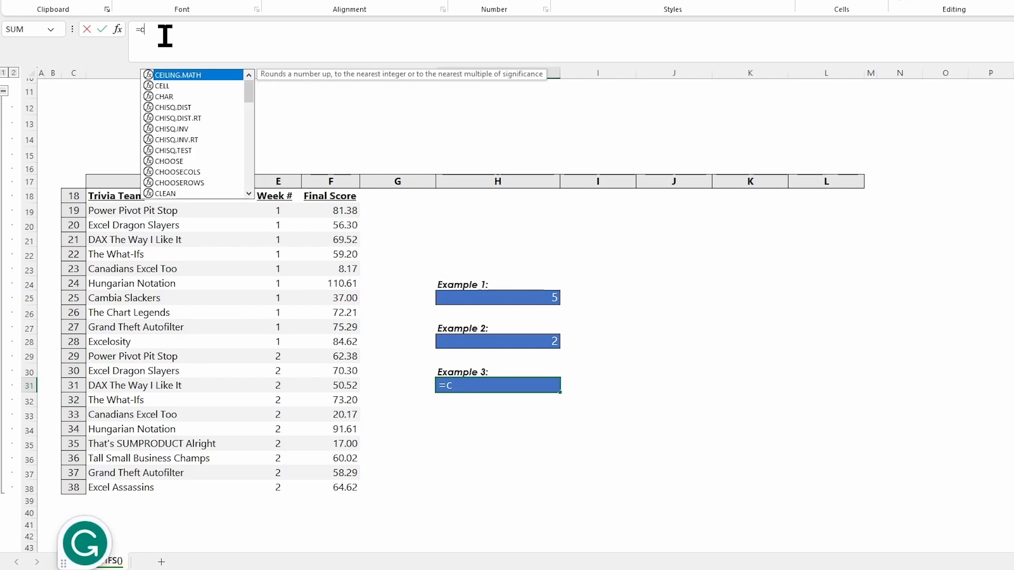
{"action": "type", "text": "oun"}
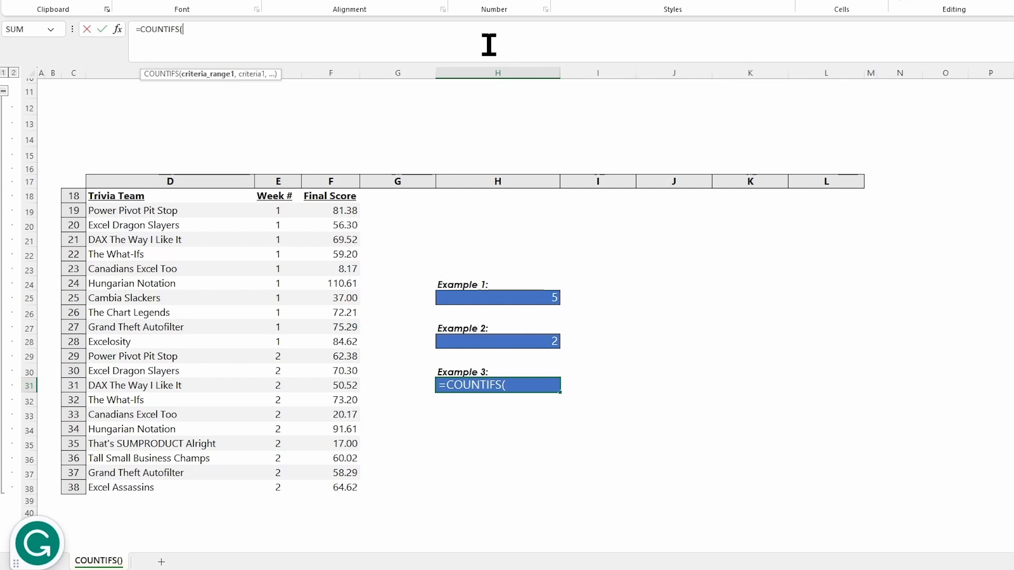
{"action": "mouse_move", "coordinate": [448, 54]}
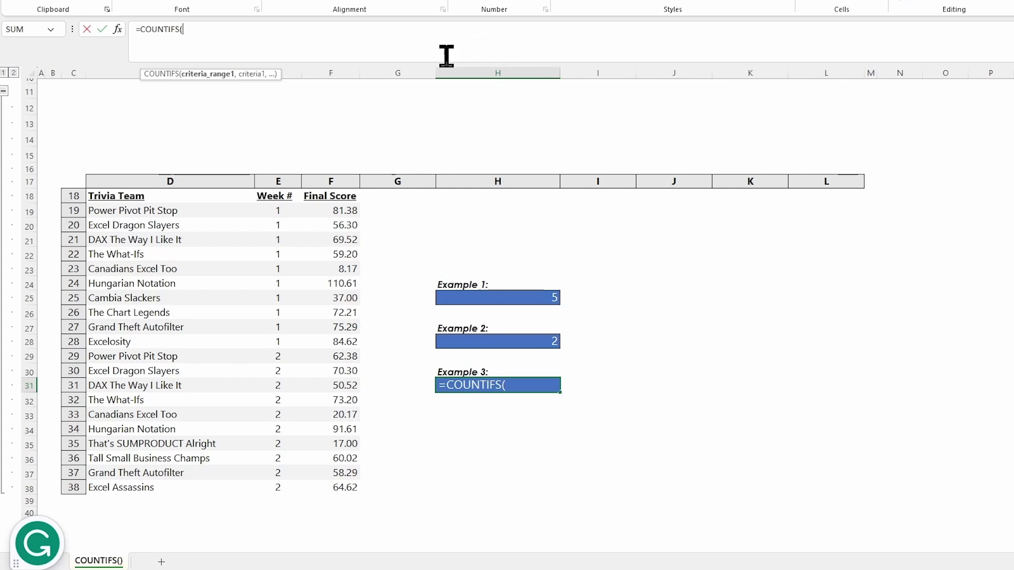
{"action": "mouse_move", "coordinate": [150, 210]}
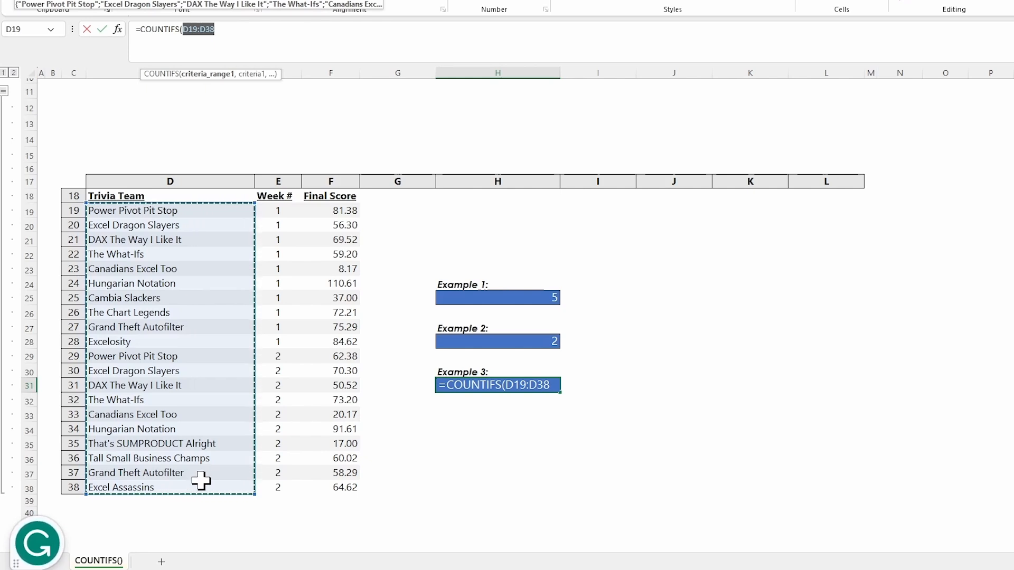
{"action": "type", "text": ","}
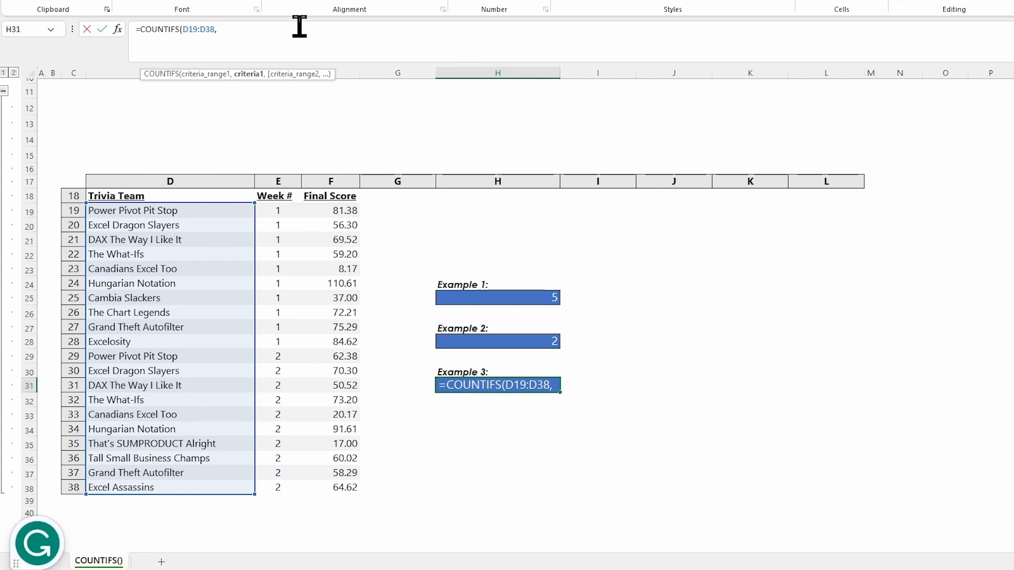
{"action": "type", "text": "\""}
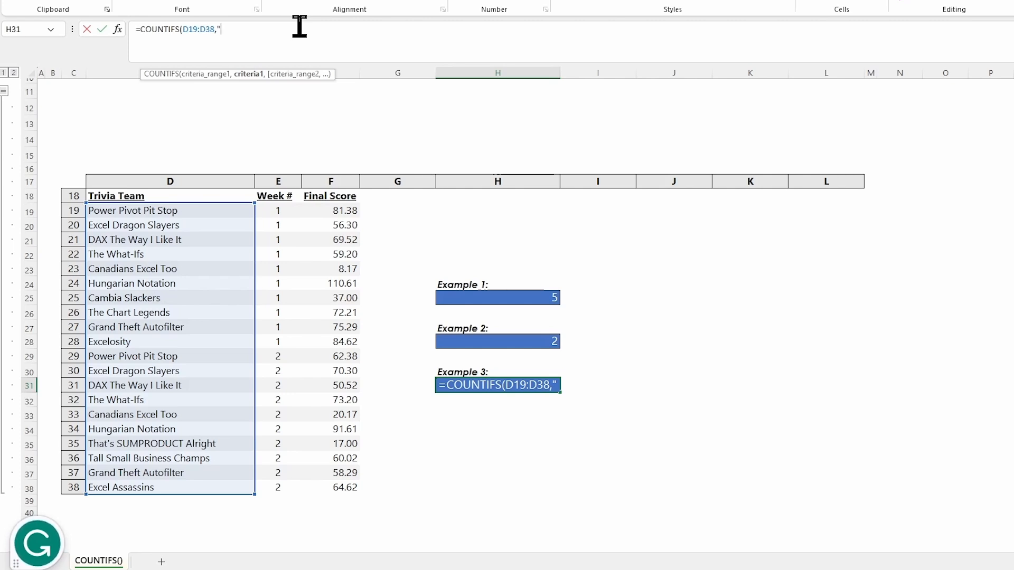
{"action": "mouse_move", "coordinate": [120, 218]}
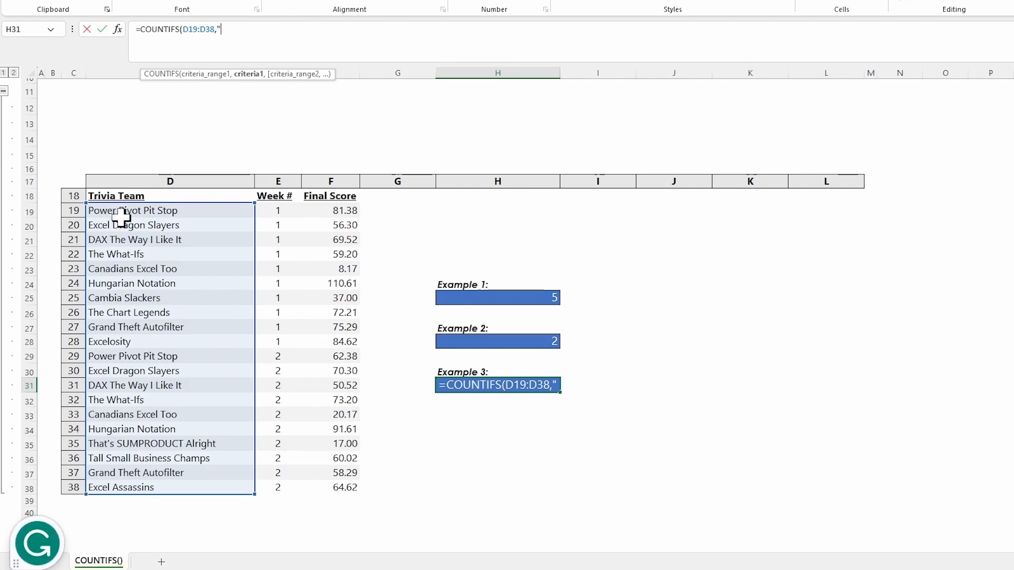
{"action": "mouse_move", "coordinate": [118, 246]}
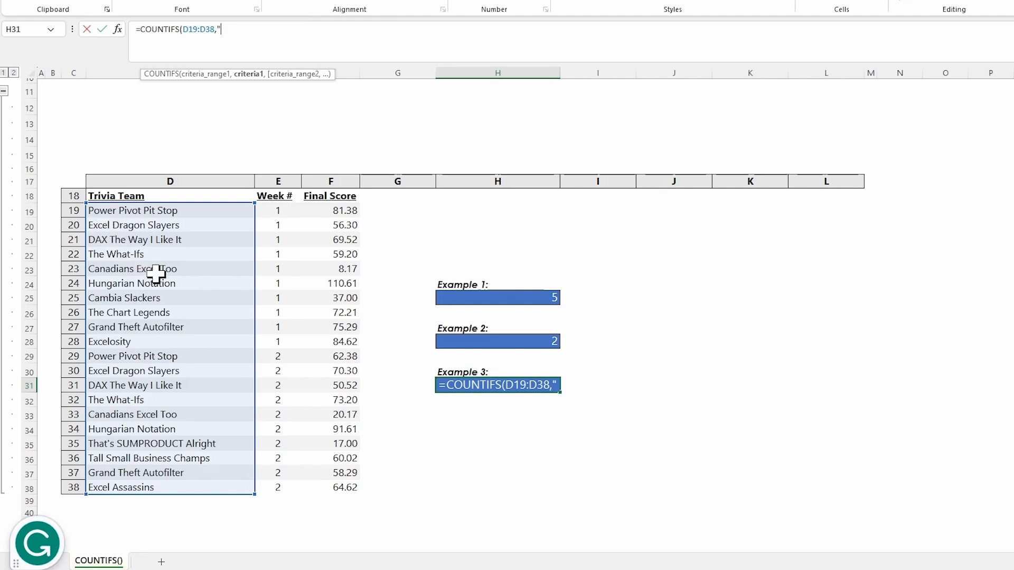
{"action": "mouse_move", "coordinate": [123, 342]}
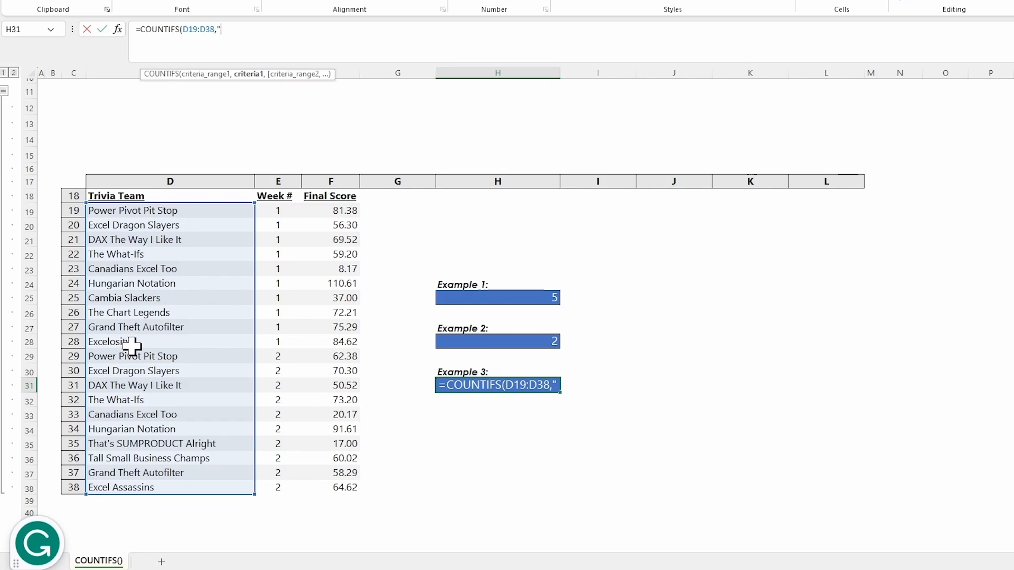
{"action": "mouse_move", "coordinate": [153, 430]}
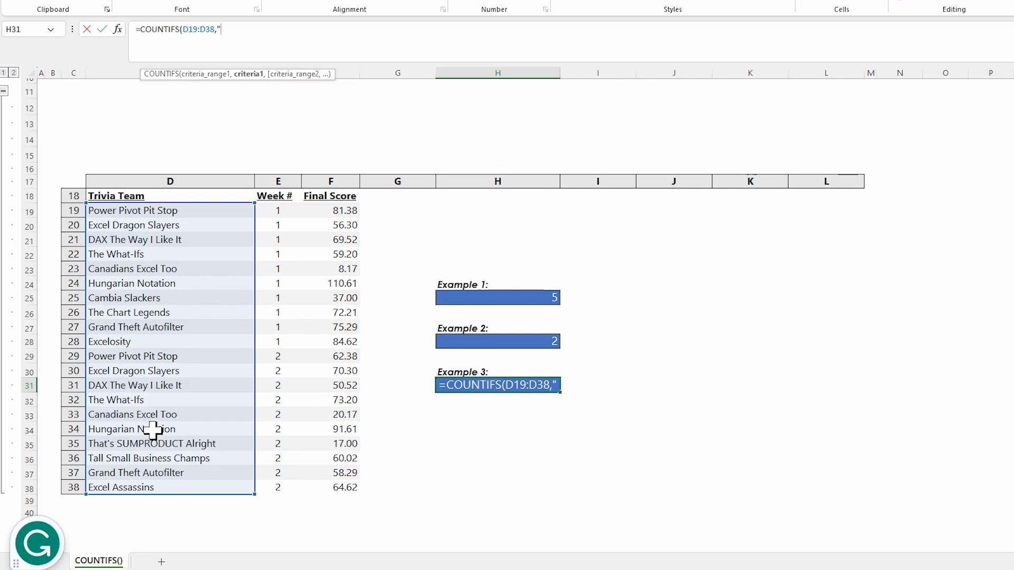
{"action": "mouse_move", "coordinate": [139, 473]}
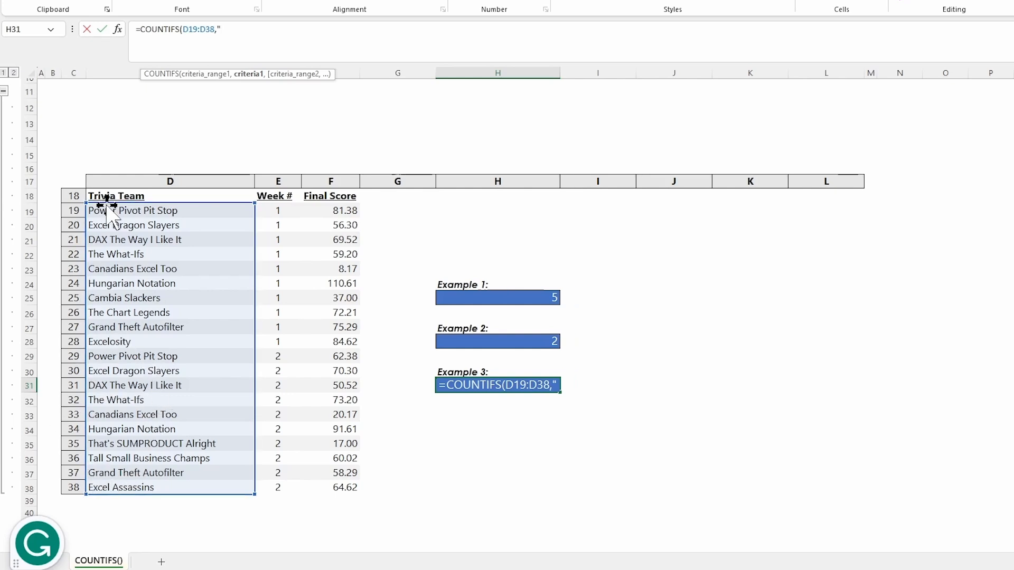
{"action": "mouse_move", "coordinate": [127, 438]}
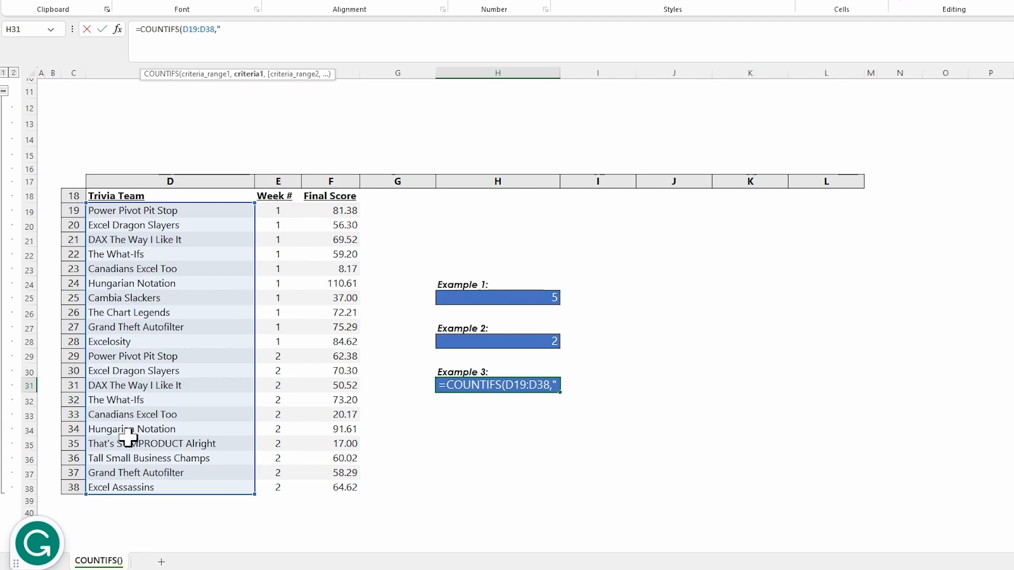
{"action": "mouse_move", "coordinate": [120, 419]}
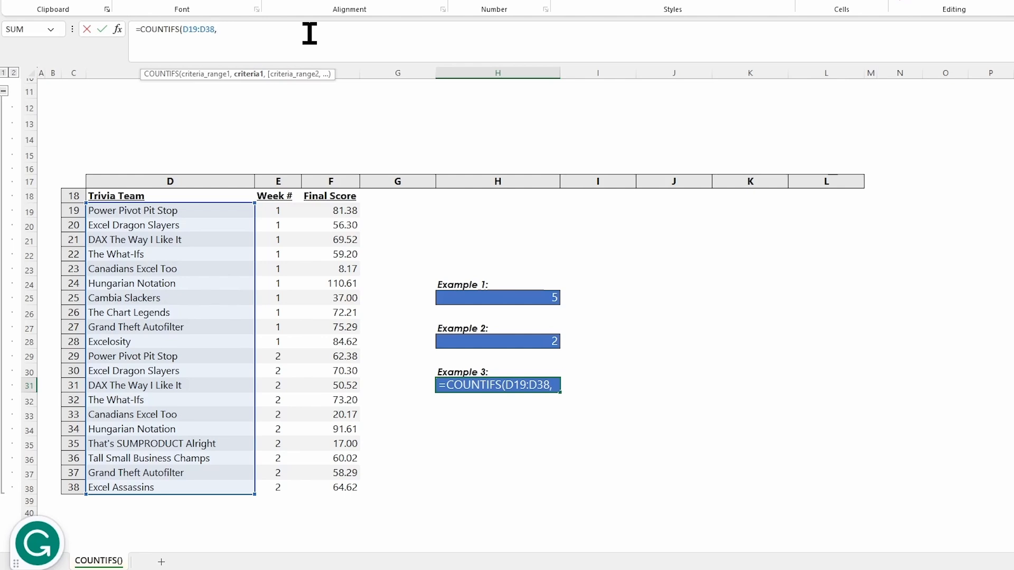
{"action": "mouse_move", "coordinate": [150, 216]}
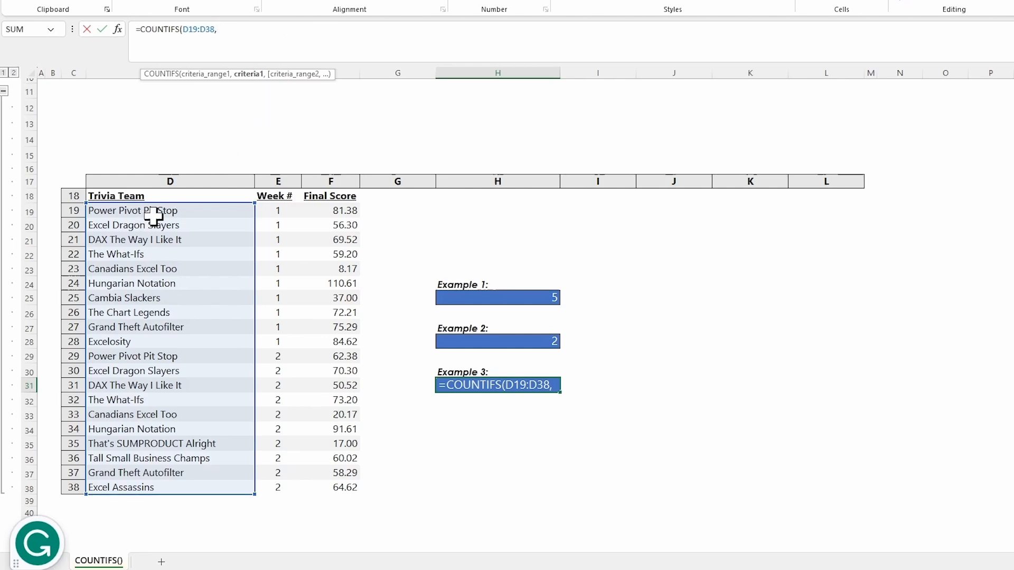
{"action": "mouse_move", "coordinate": [150, 273]}
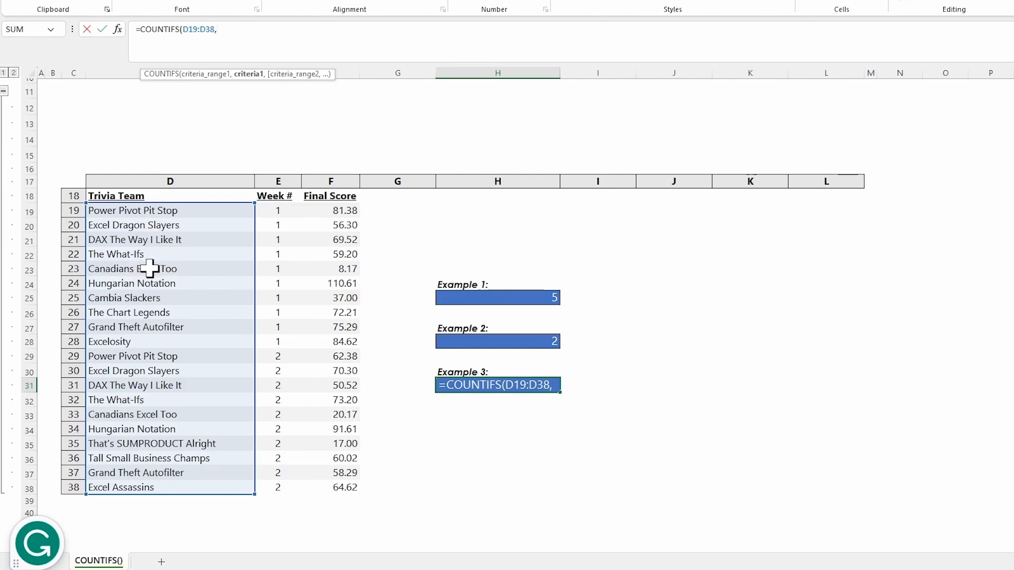
{"action": "mouse_move", "coordinate": [123, 452]}
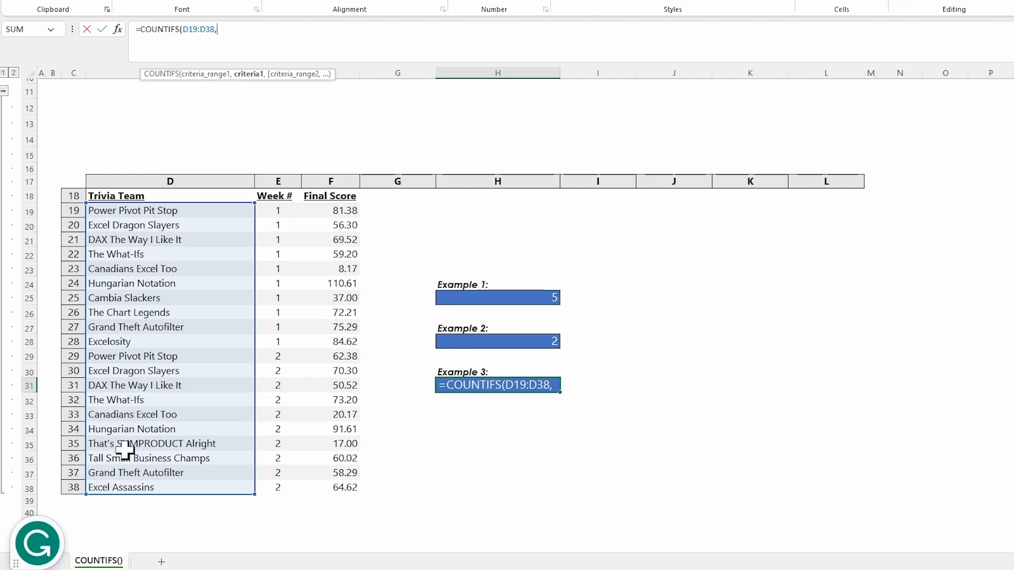
{"action": "mouse_move", "coordinate": [135, 427]}
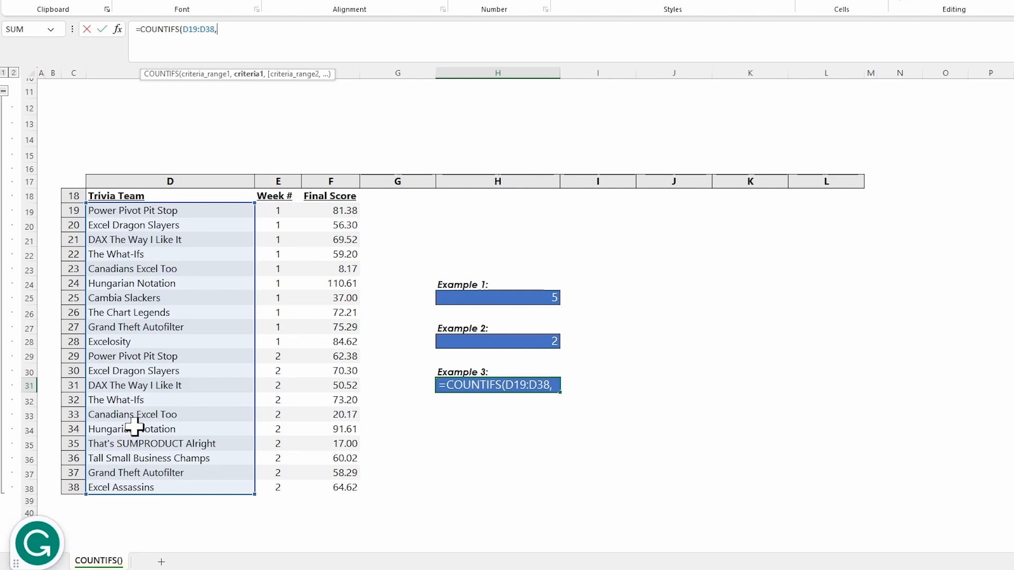
{"action": "mouse_move", "coordinate": [120, 356]}
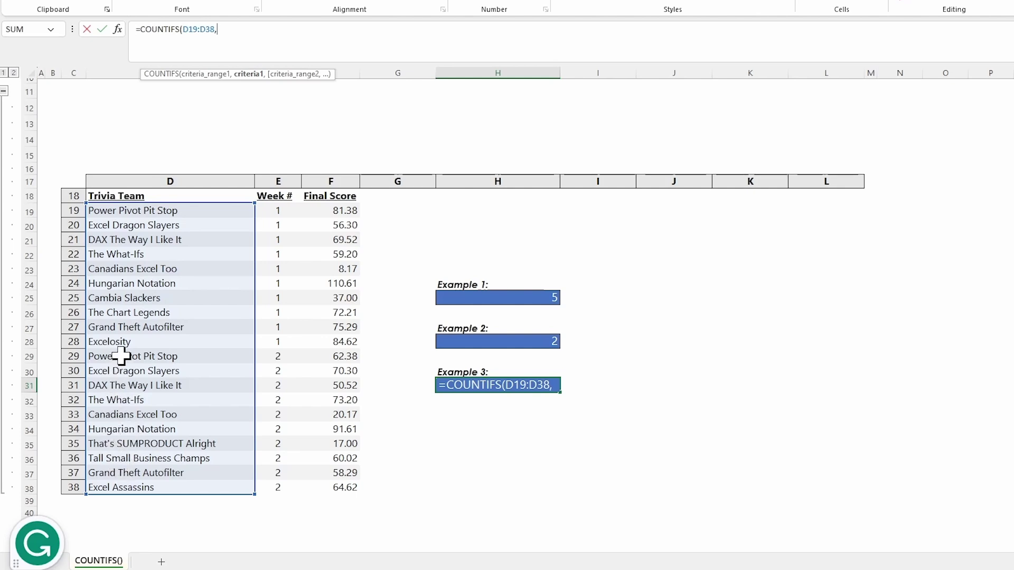
{"action": "mouse_move", "coordinate": [136, 290]}
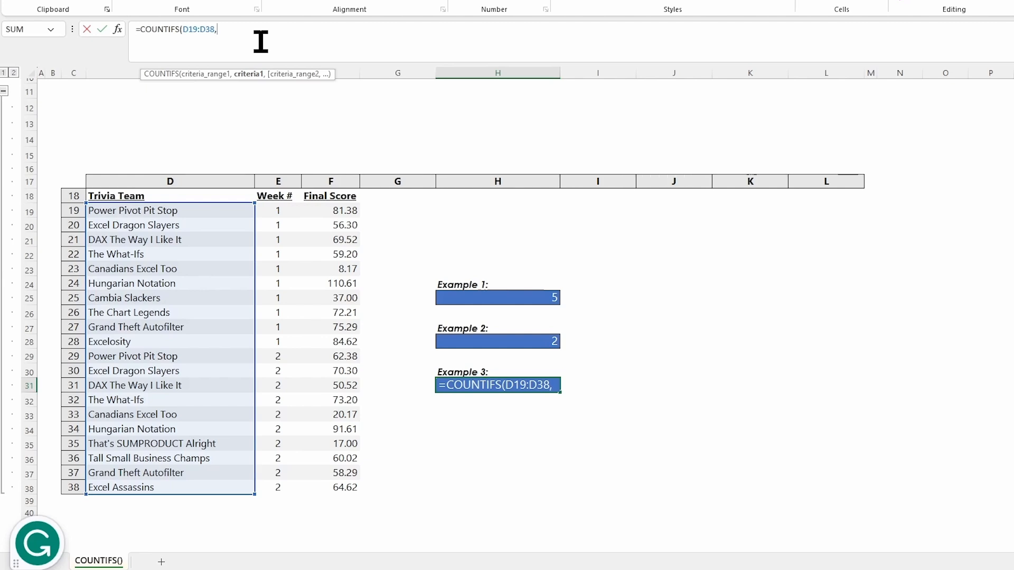
{"action": "type", "text": "\""}
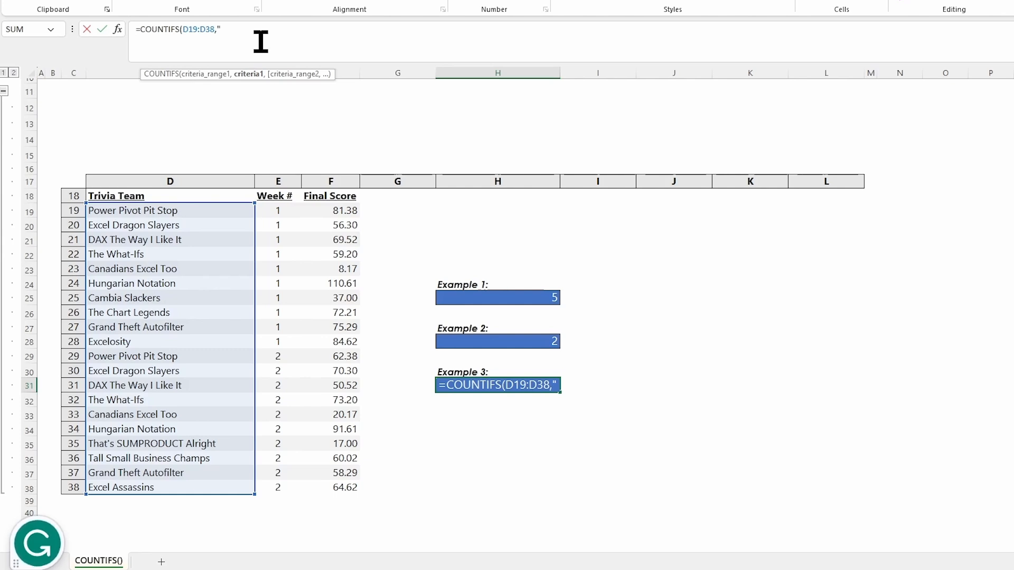
- Enter =COUNTIFS(D19:D38,"*excel*") to count team names containing excel
{"action": "type", "text": "*excel"}
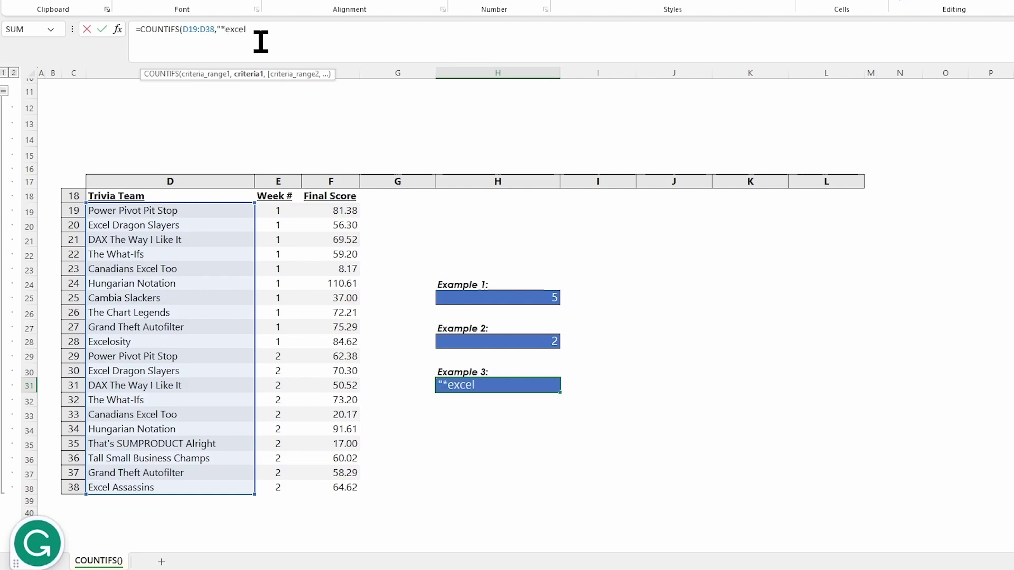
{"action": "type", "text": "*\""}
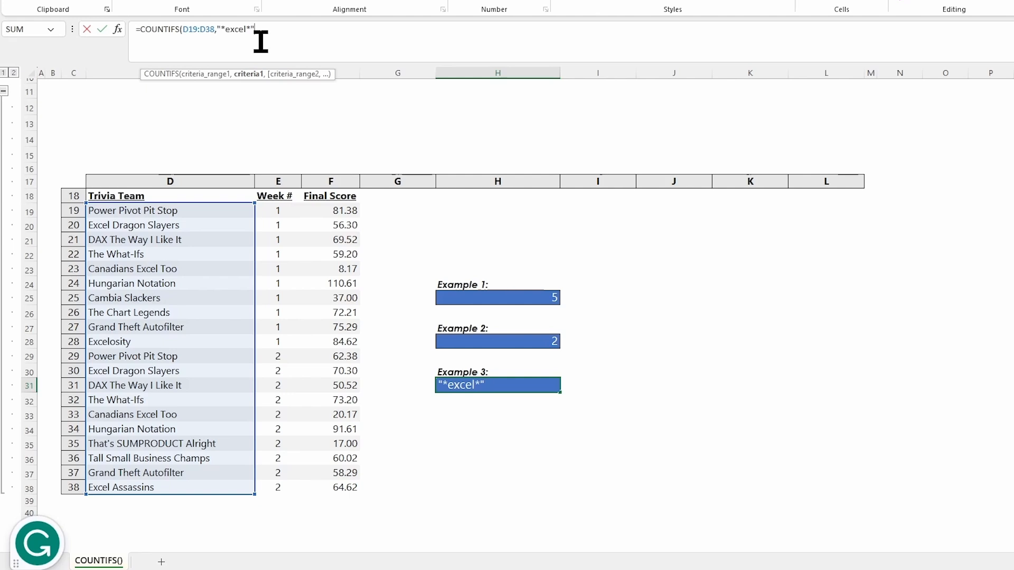
{"action": "type", "text": ")"}
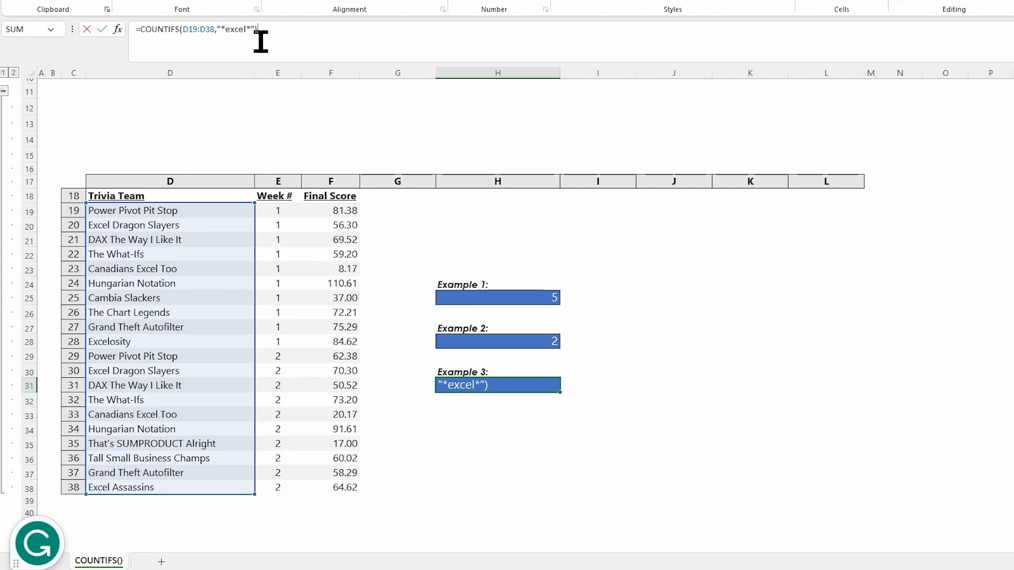
{"action": "key", "text": "Enter"}
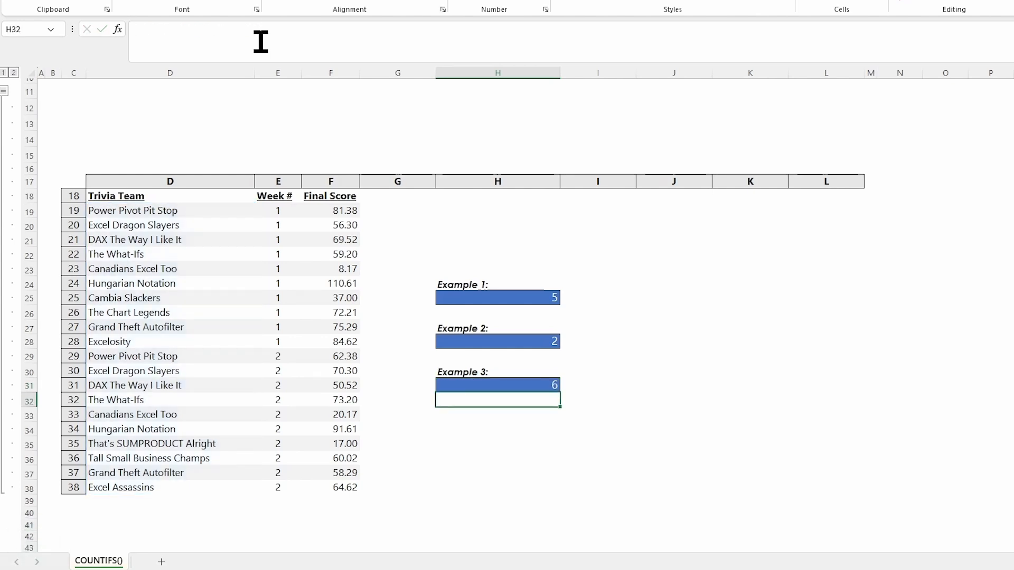
{"action": "mouse_move", "coordinate": [132, 219]}
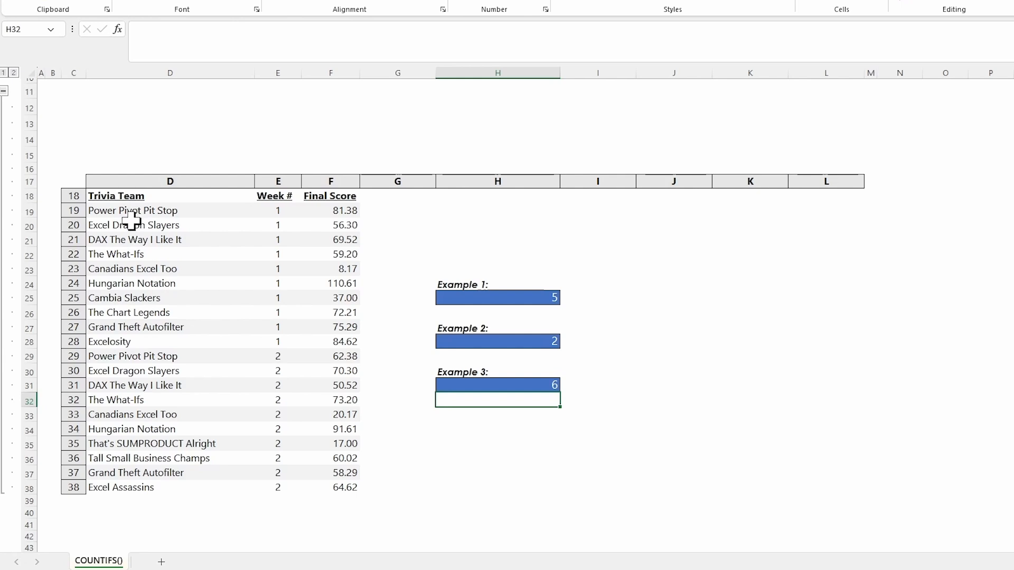
{"action": "mouse_move", "coordinate": [173, 196]}
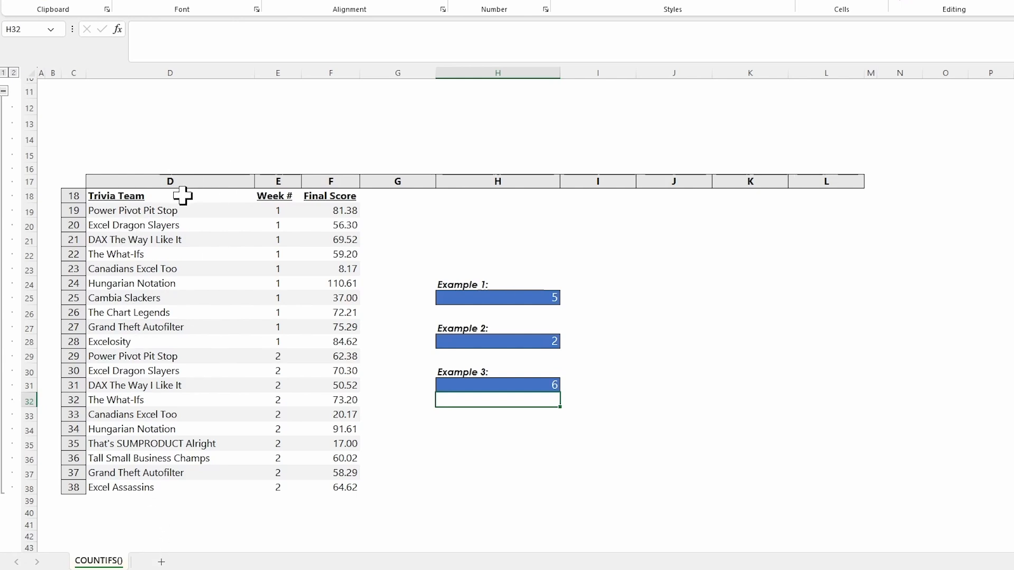
{"action": "mouse_move", "coordinate": [174, 461]}
{"action": "type", "text": "=COUNTIFS(D19:D38,\"*excel*"}
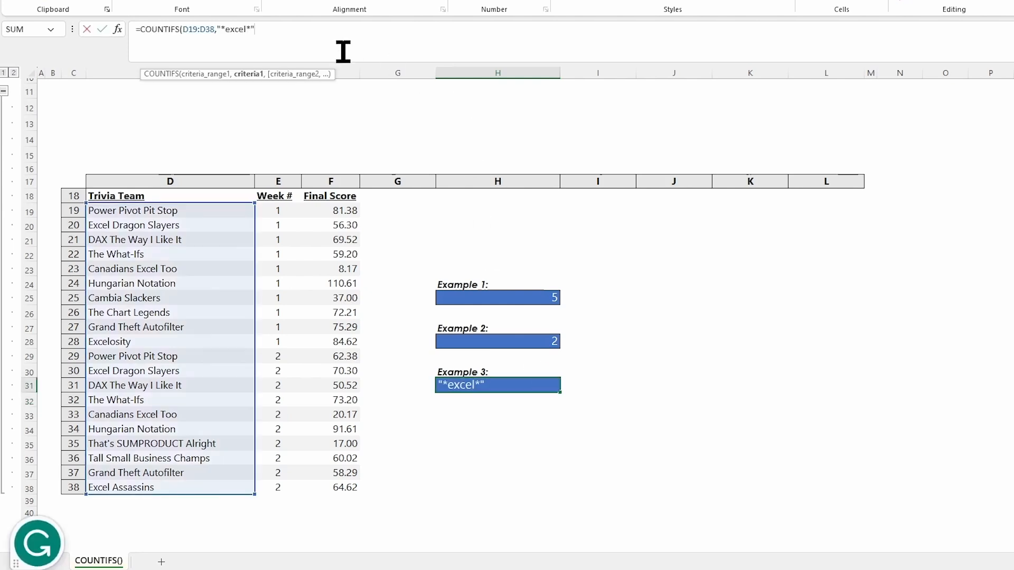
- Add the Week # condition E19:E38 equal to 1 to the Example 3 formula
{"action": "type", "text": ","}
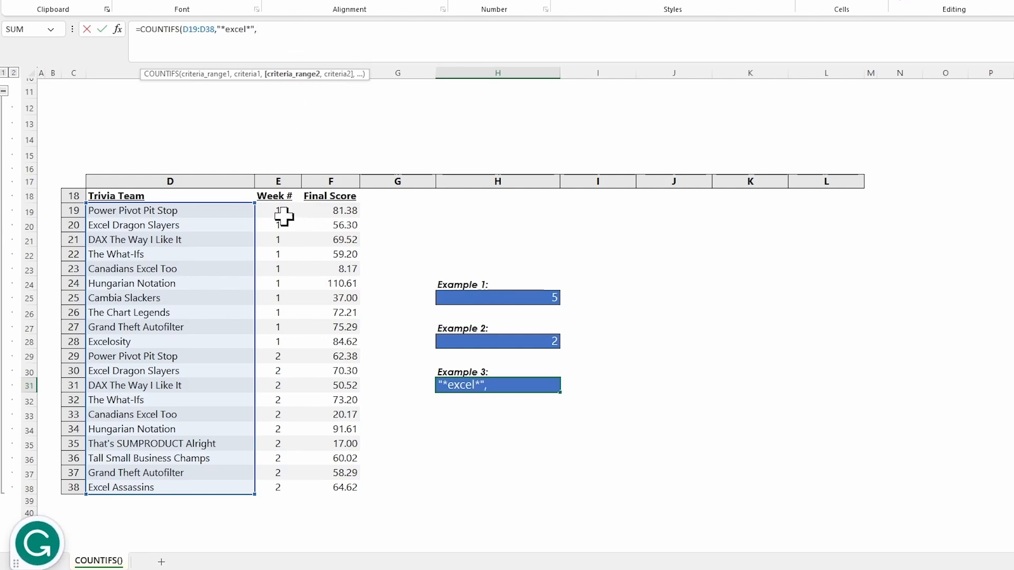
{"action": "left_click_drag", "start_coordinate": [277, 210], "coordinate": [277, 494]}
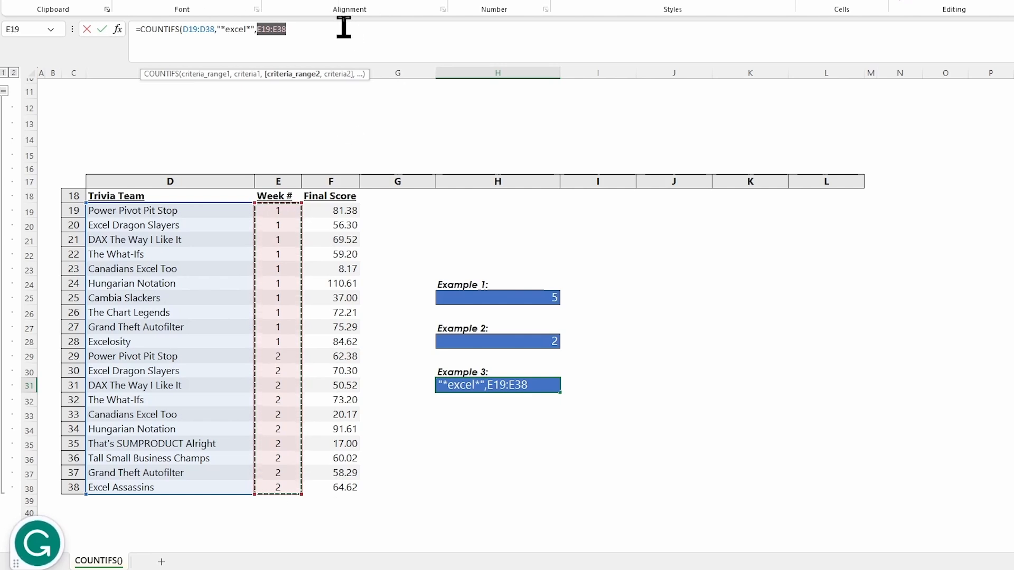
{"action": "type", "text": ","}
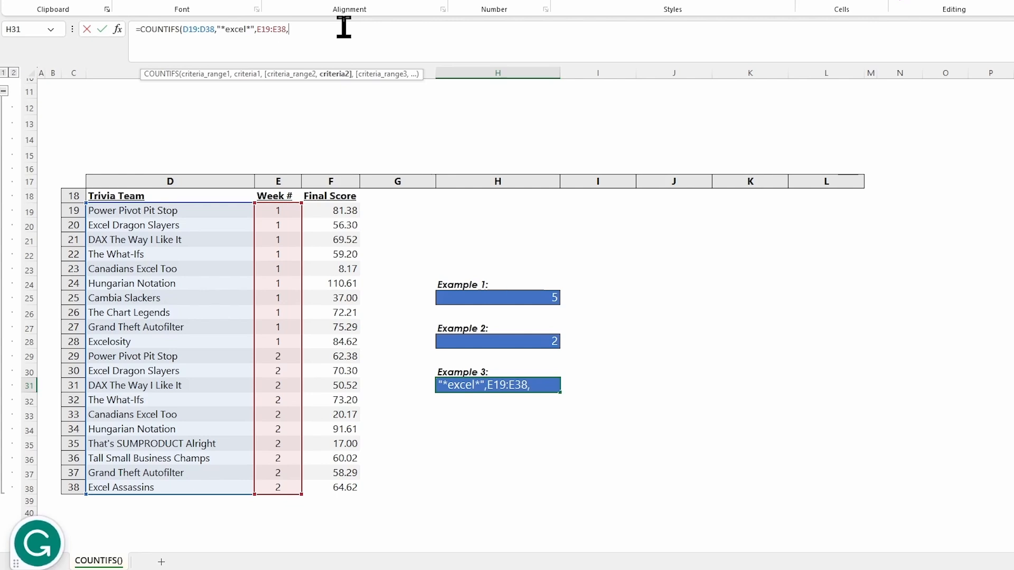
{"action": "type", "text": "1"}
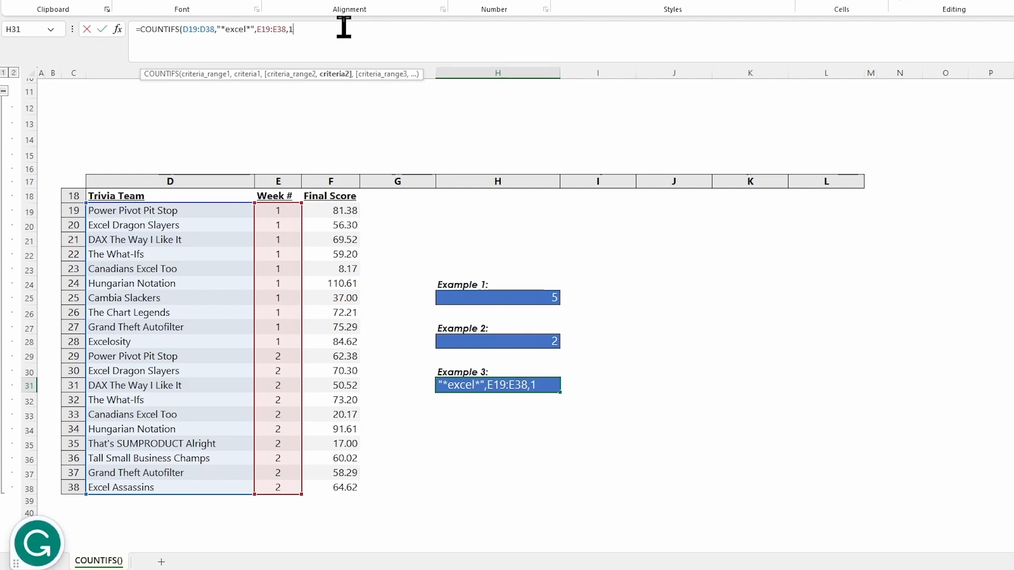
{"action": "key", "text": "Enter"}
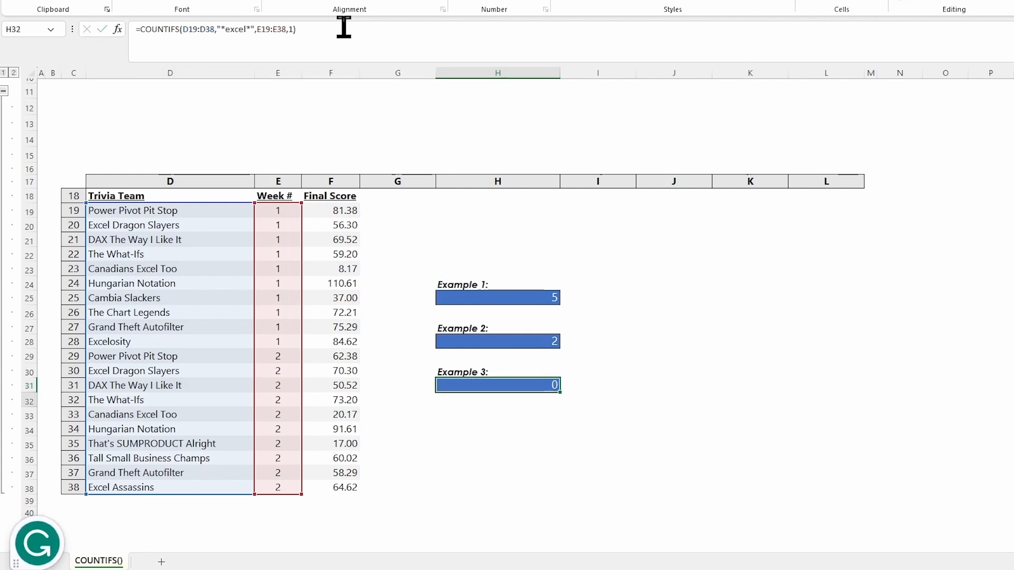
{"action": "key", "text": "Enter"}
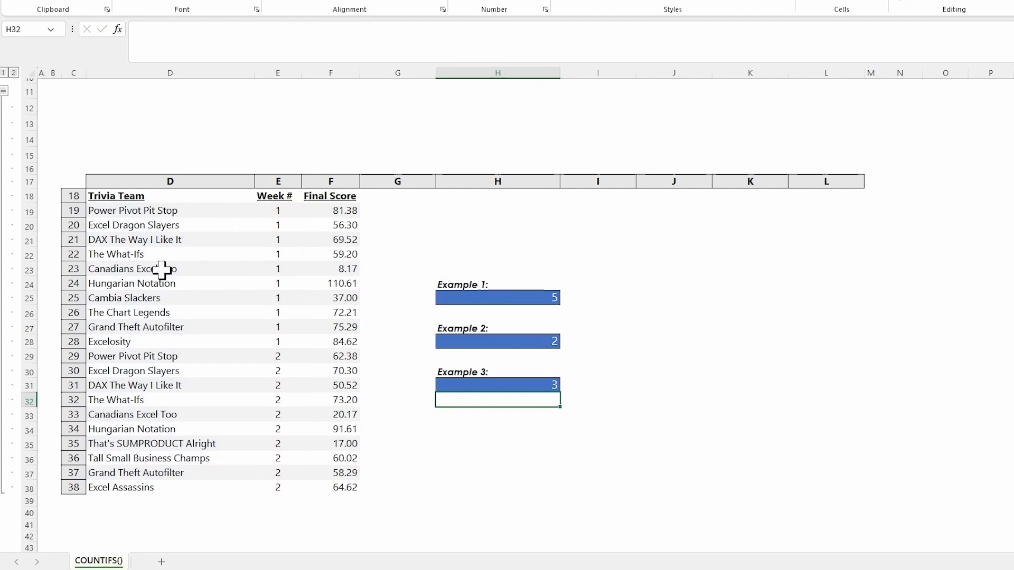
{"action": "mouse_move", "coordinate": [209, 289]}
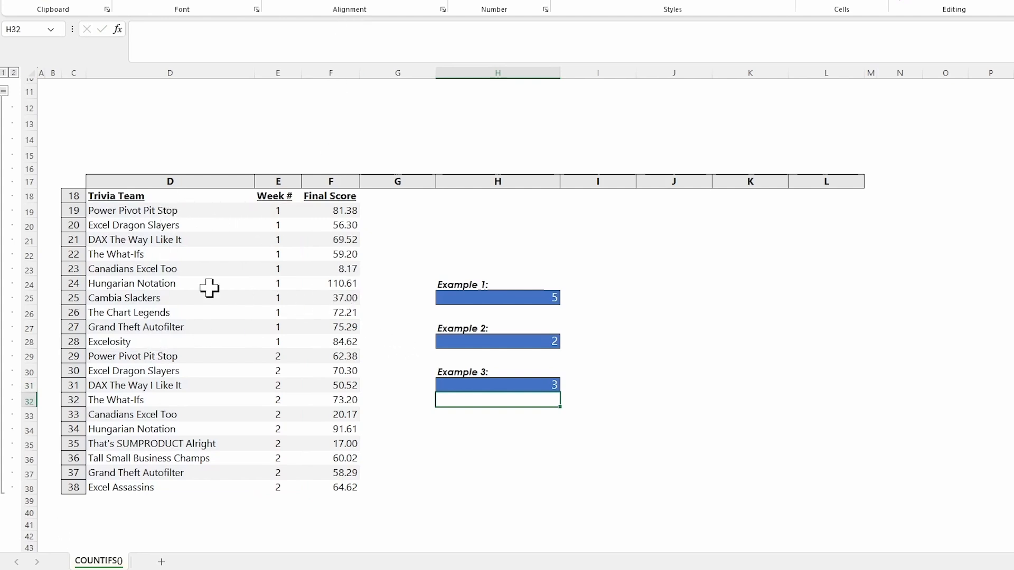
{"action": "mouse_move", "coordinate": [152, 317]}
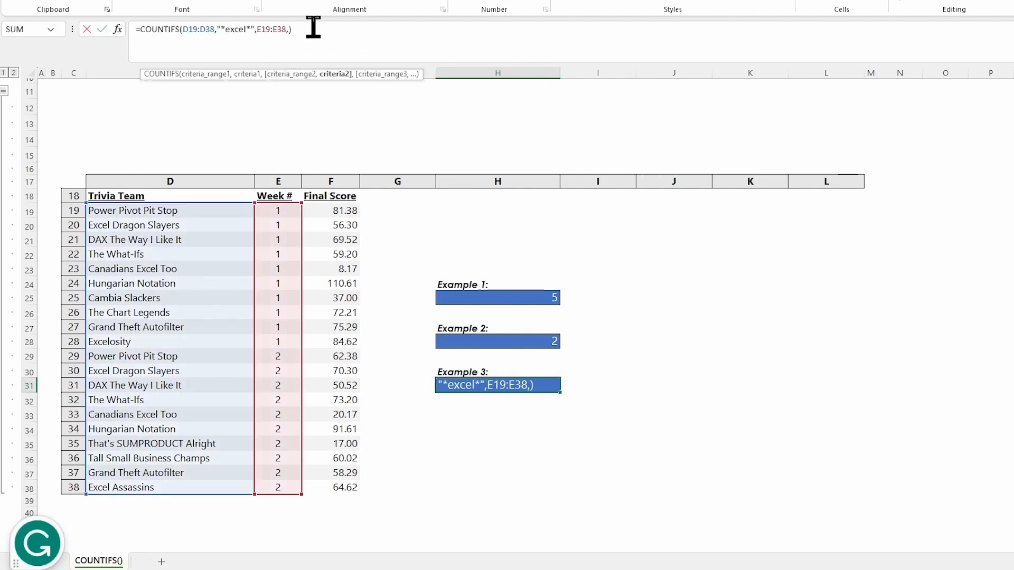
{"action": "key", "text": "Enter"}
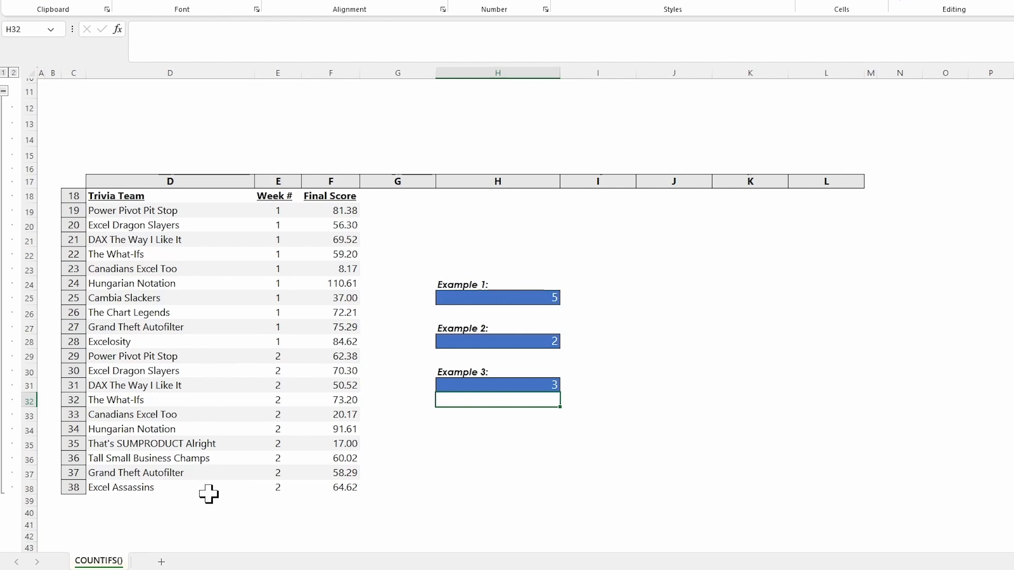
{"action": "mouse_move", "coordinate": [590, 416]}
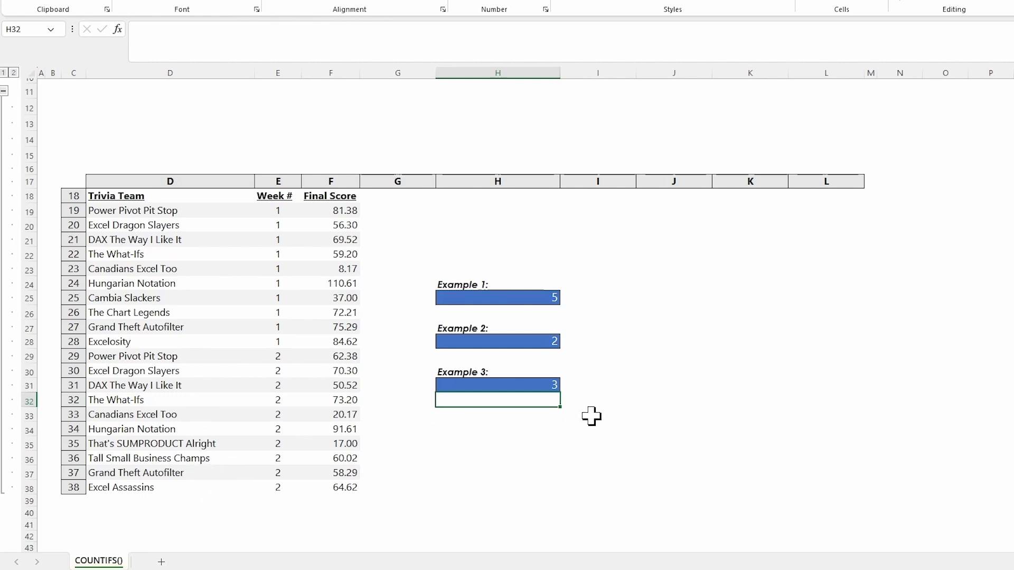